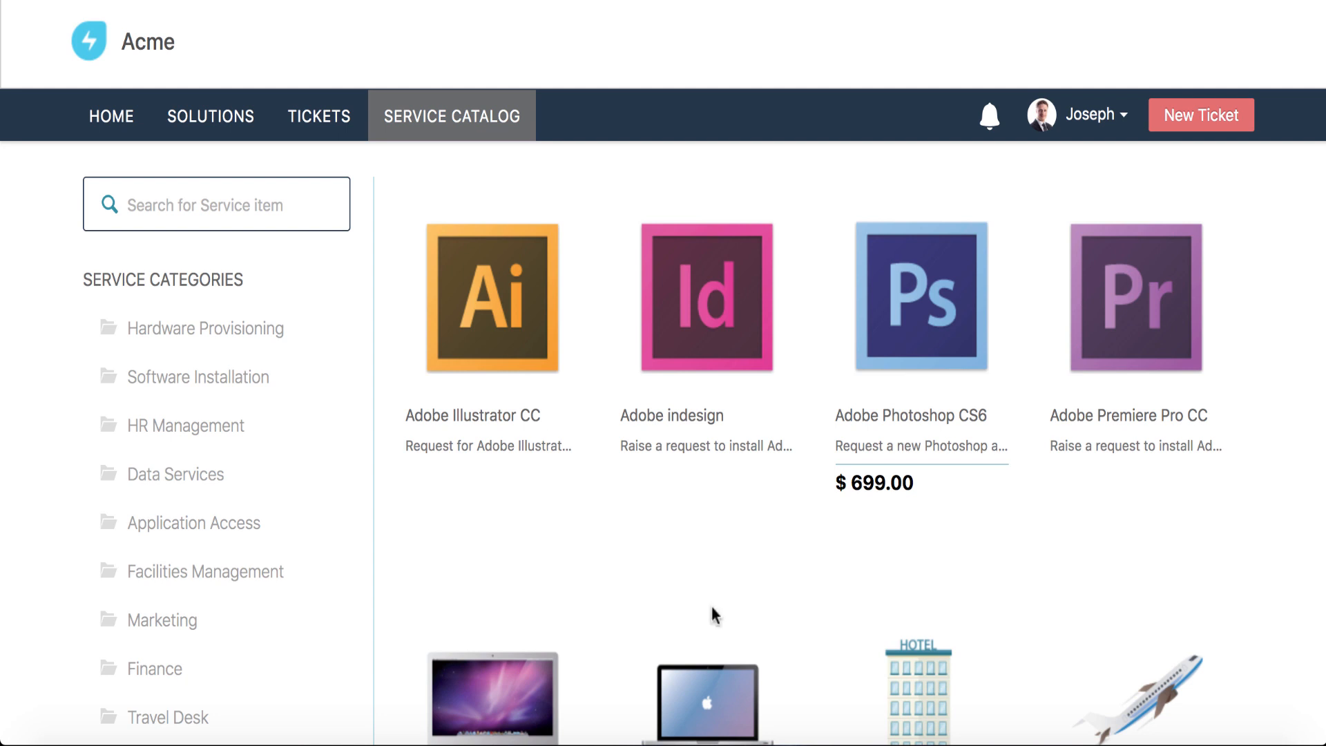
# Step: Scroll the service catalog and return to the top showing Adobe Creative Cloud at $599.00
pyautogui.scroll(-3)
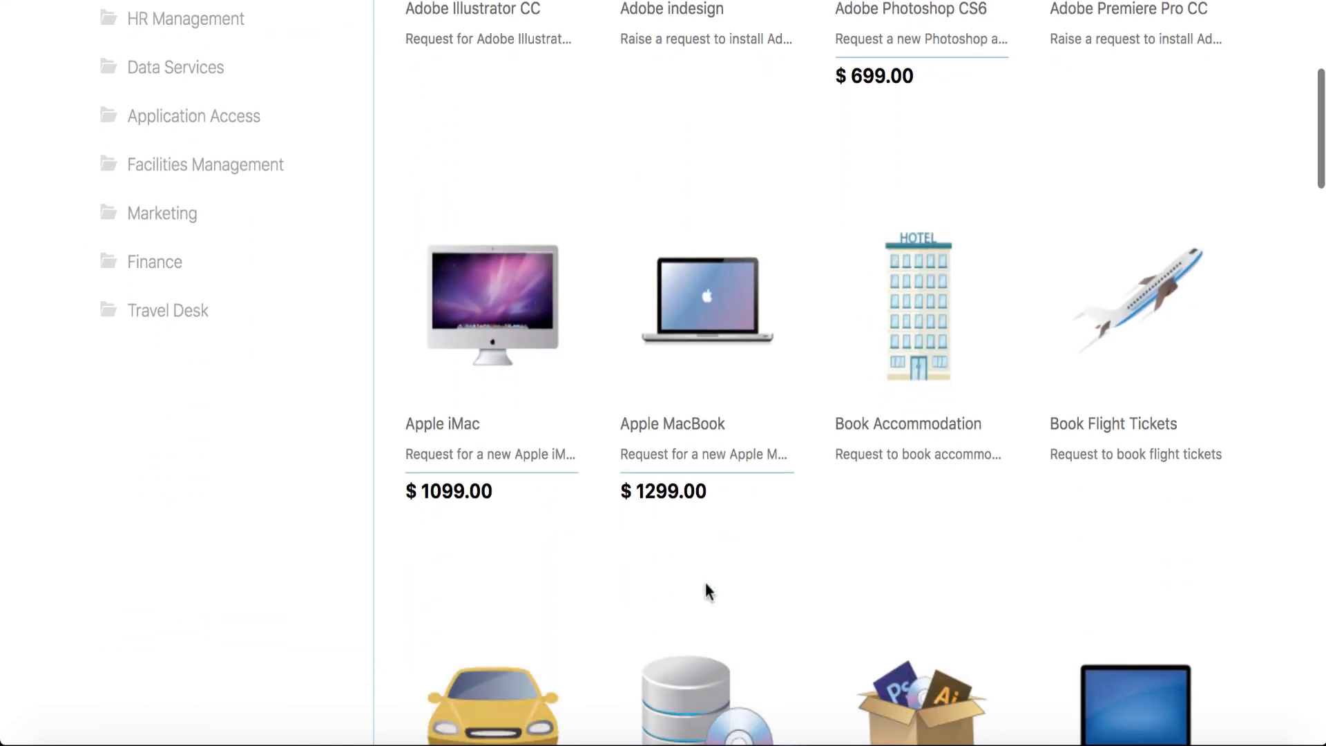
pyautogui.scroll(-3)
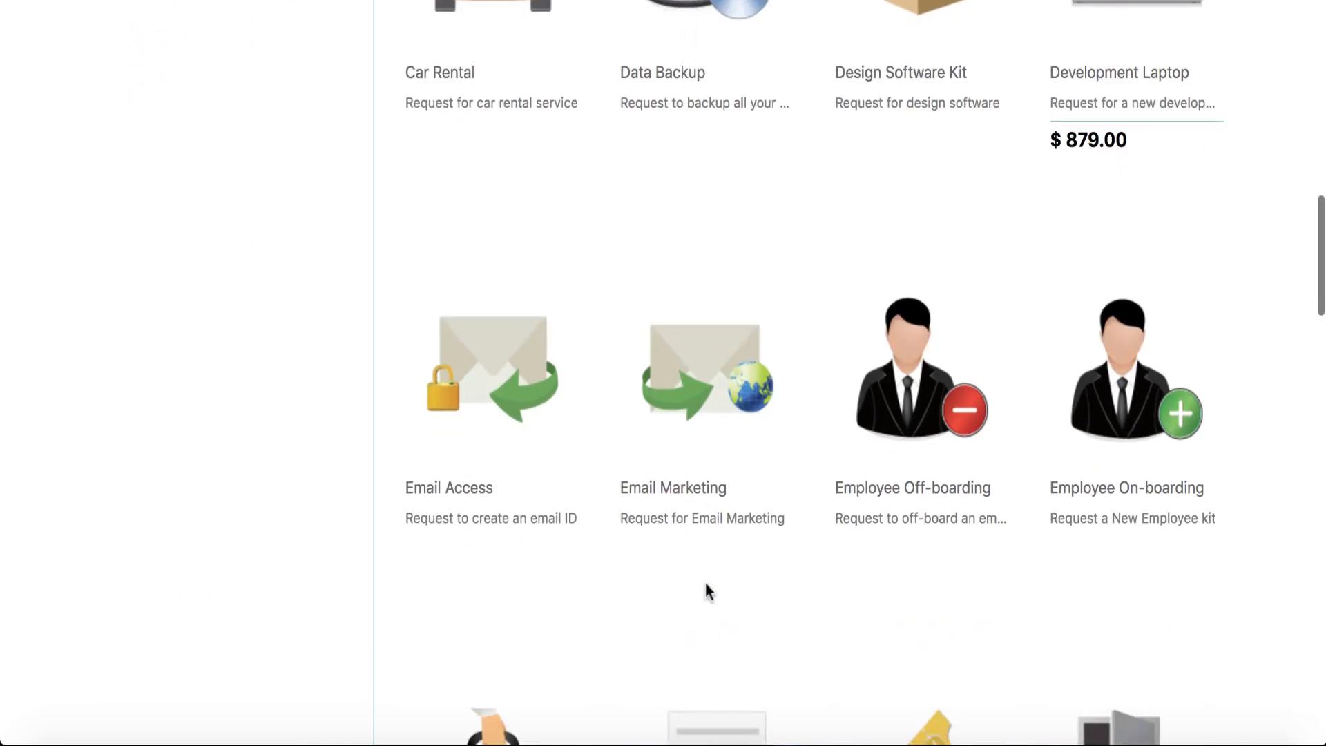
pyautogui.click(111, 116)
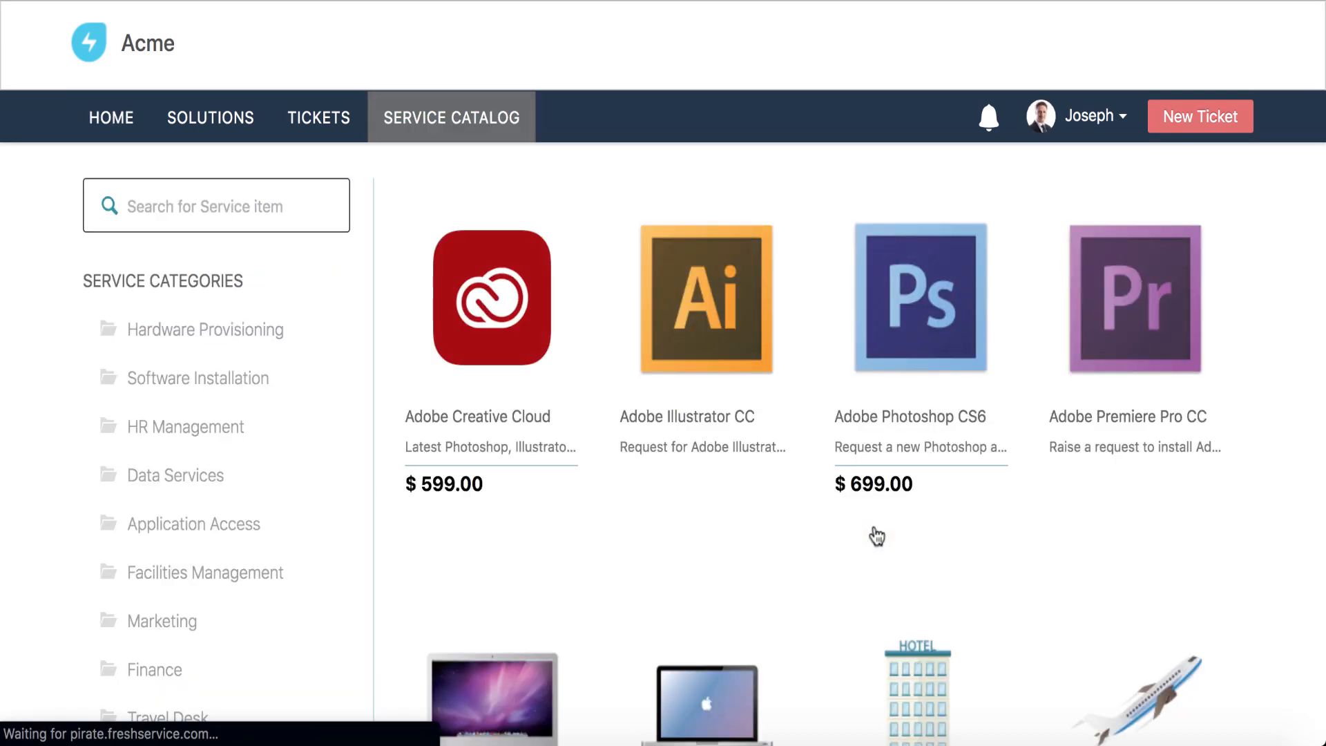
pyautogui.moveTo(491, 416)
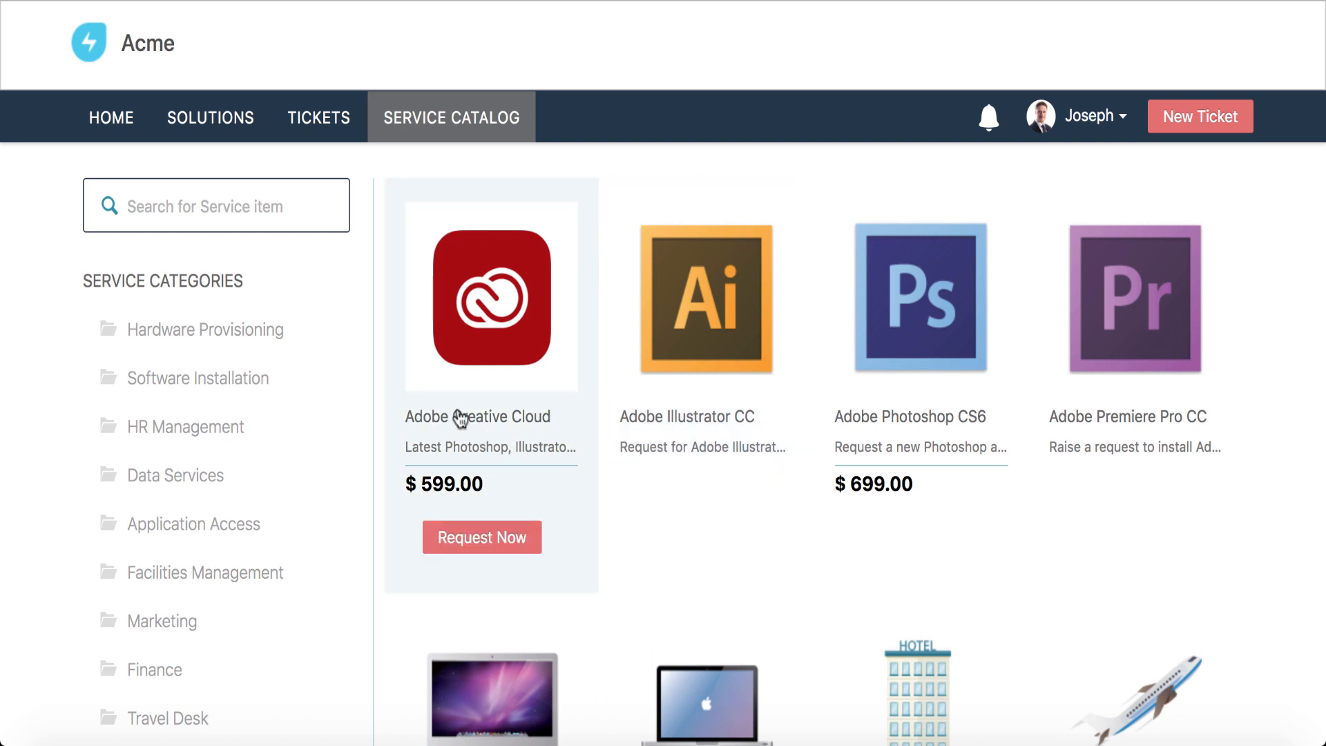
pyautogui.moveTo(439, 403)
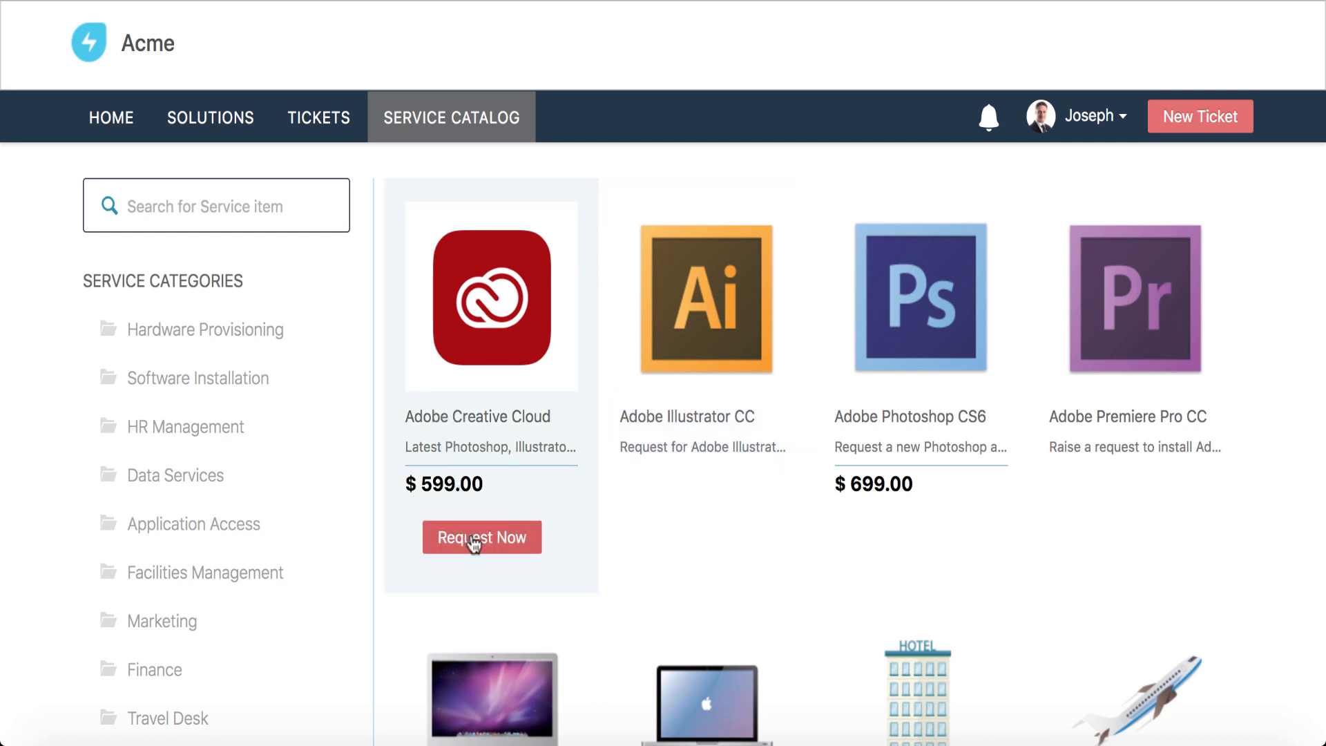
# Step: Place a request for the Adobe Creative Cloud catalog item at $599.00
pyautogui.click(480, 537)
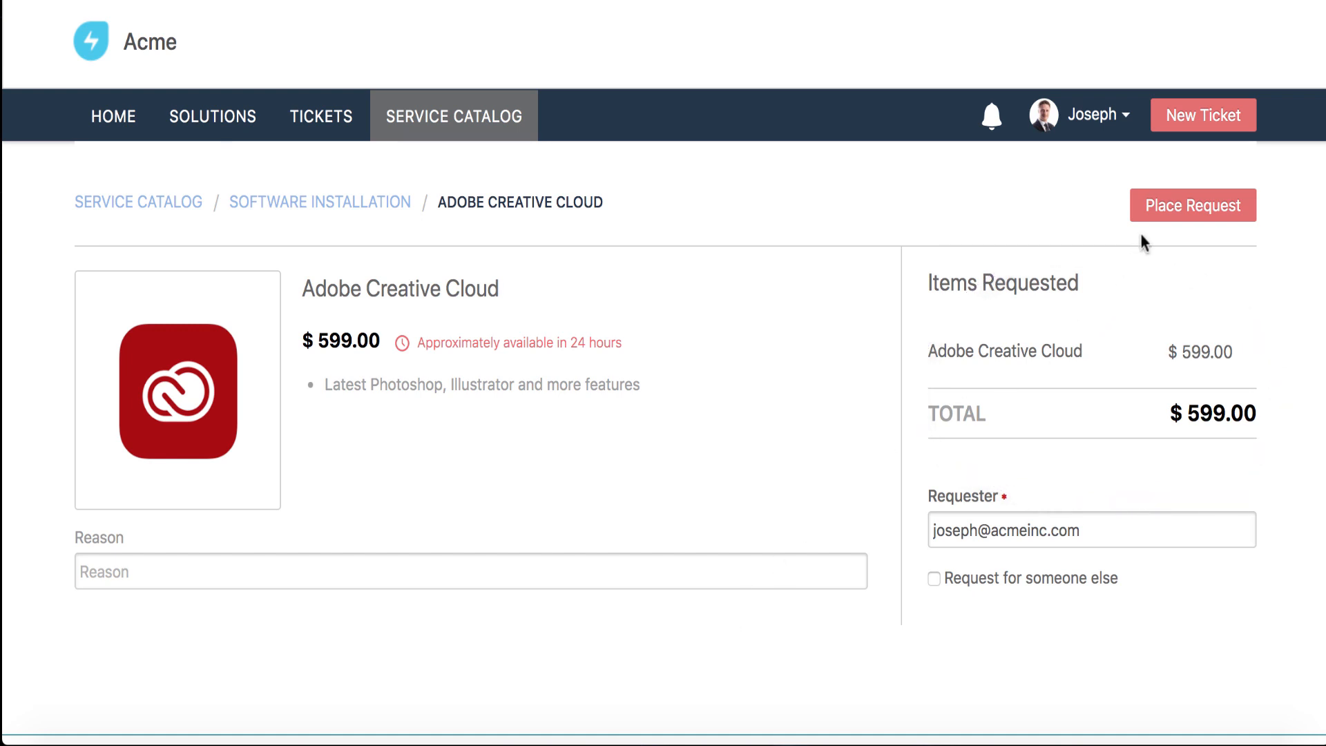
pyautogui.click(1192, 206)
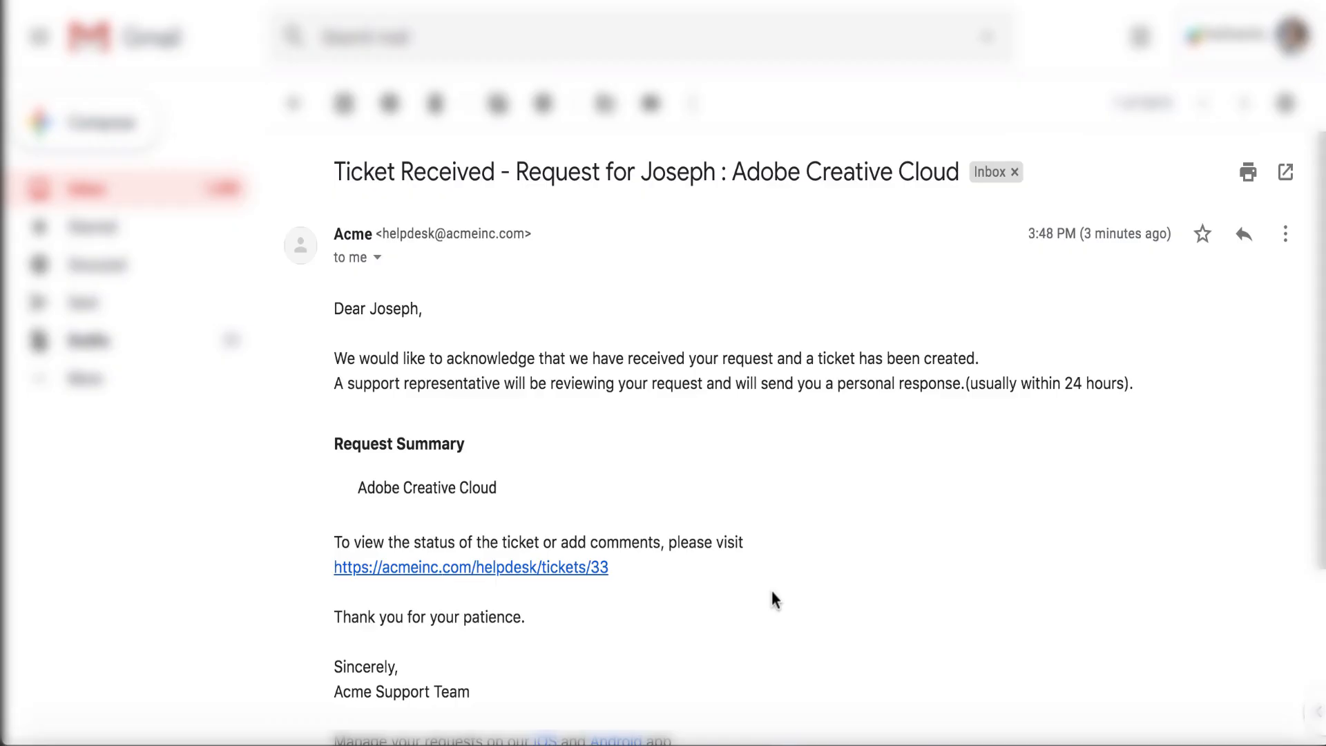
pyautogui.moveTo(777, 533)
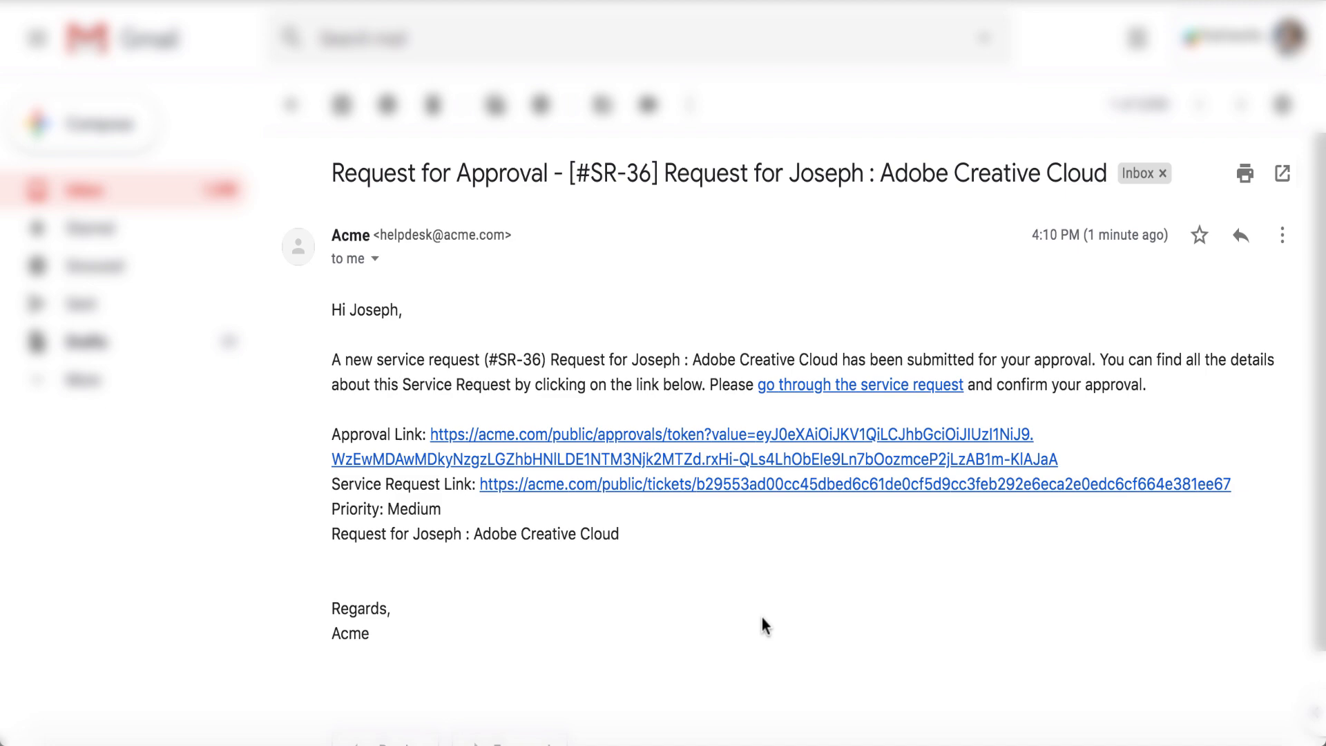
pyautogui.moveTo(767, 597)
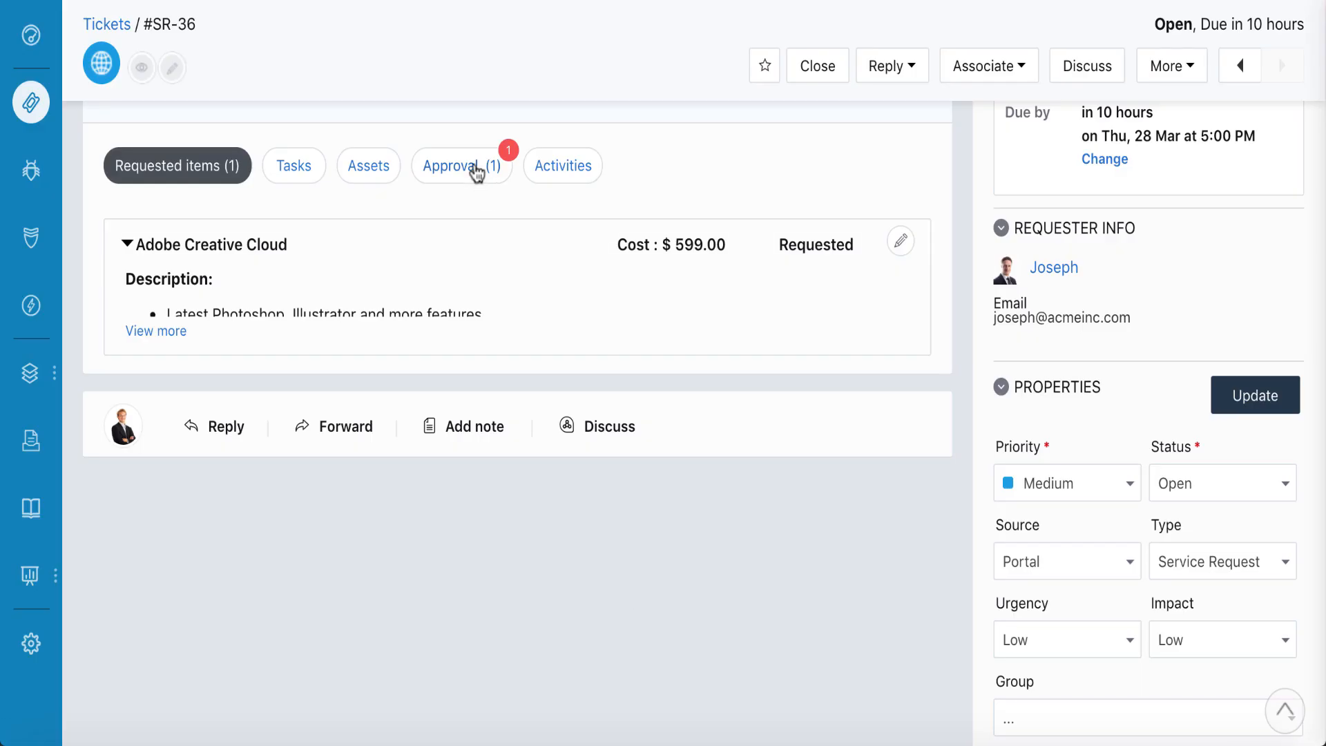
# Step: Check David's approval on SR-36, reply that Creative Cloud was added, and rate the resolution Awesome
pyautogui.click(461, 164)
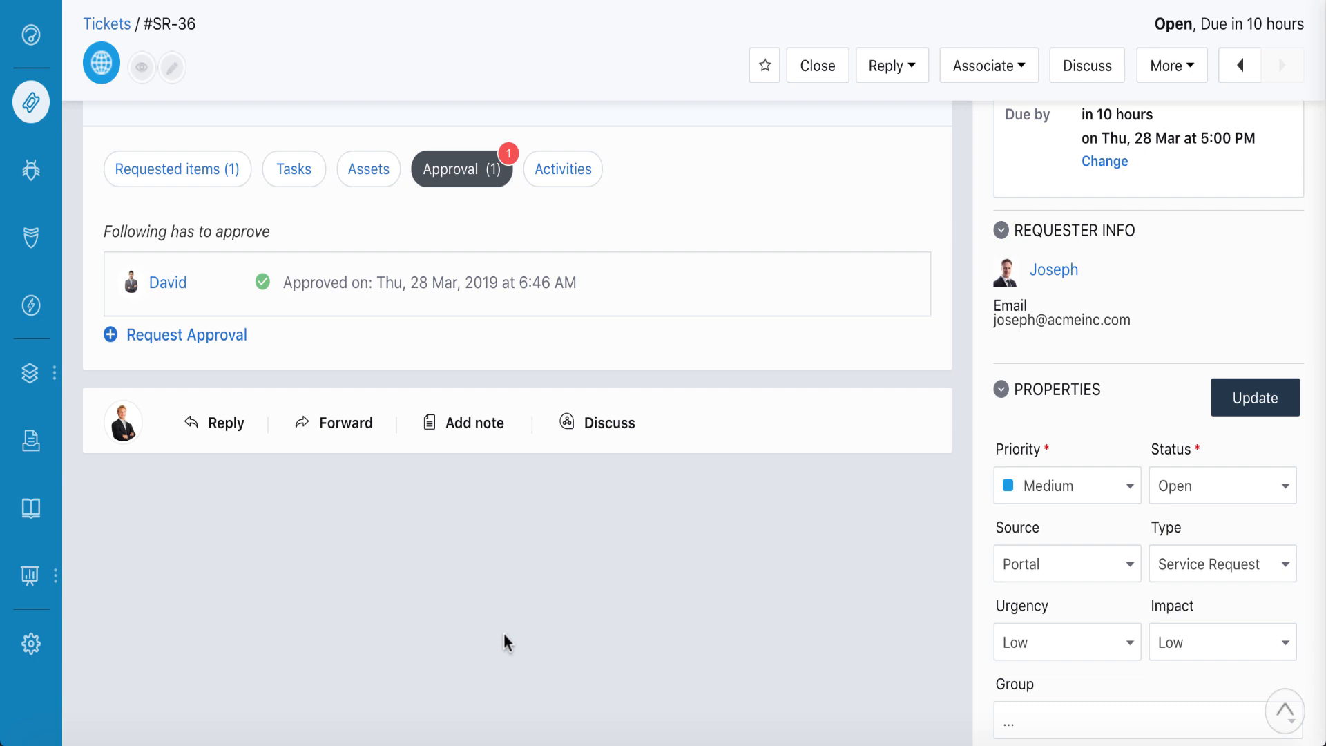
pyautogui.moveTo(228, 422)
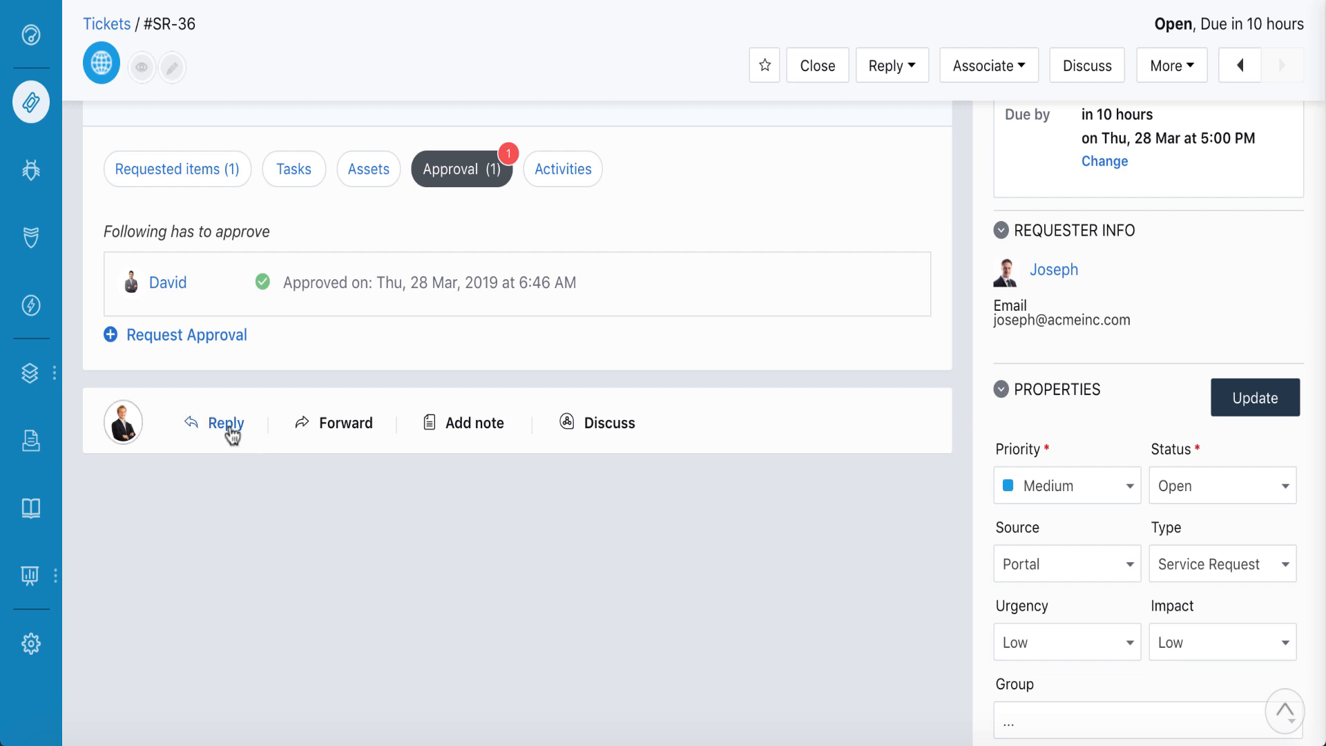
pyautogui.click(225, 423)
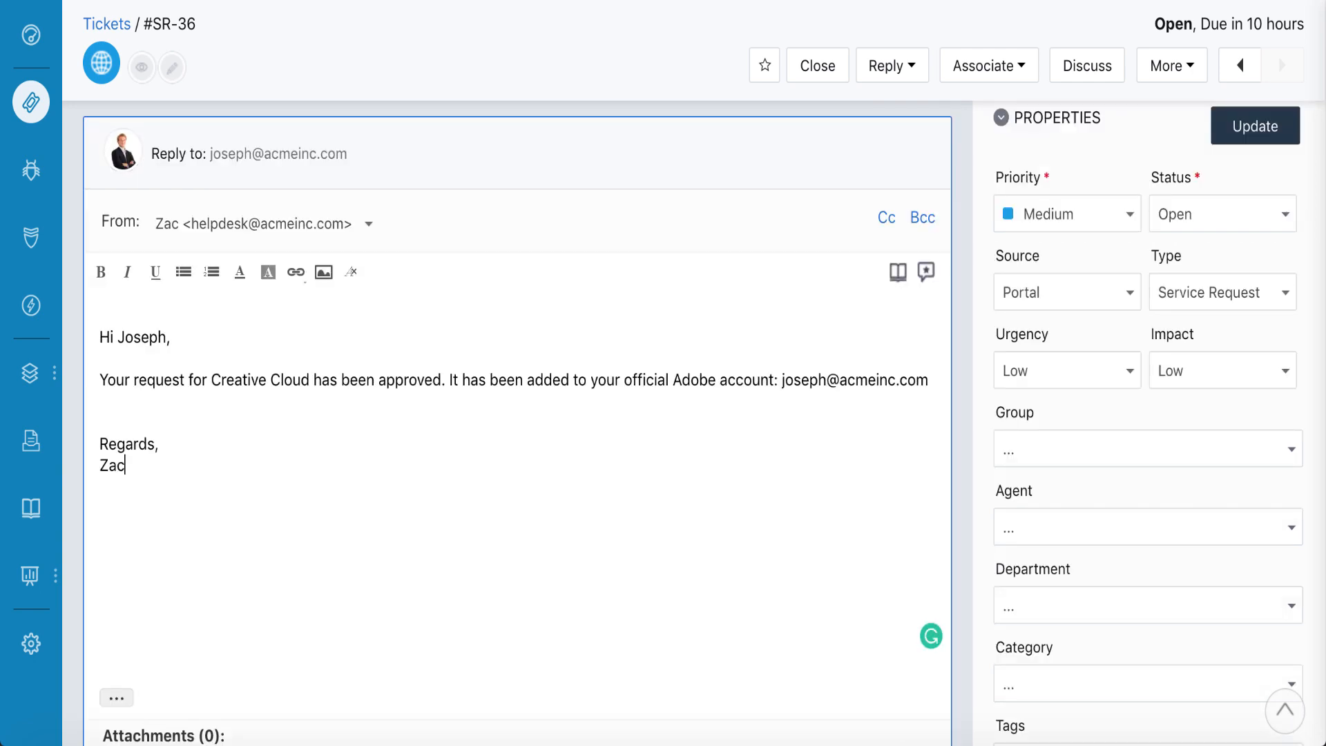
pyautogui.scroll(-3)
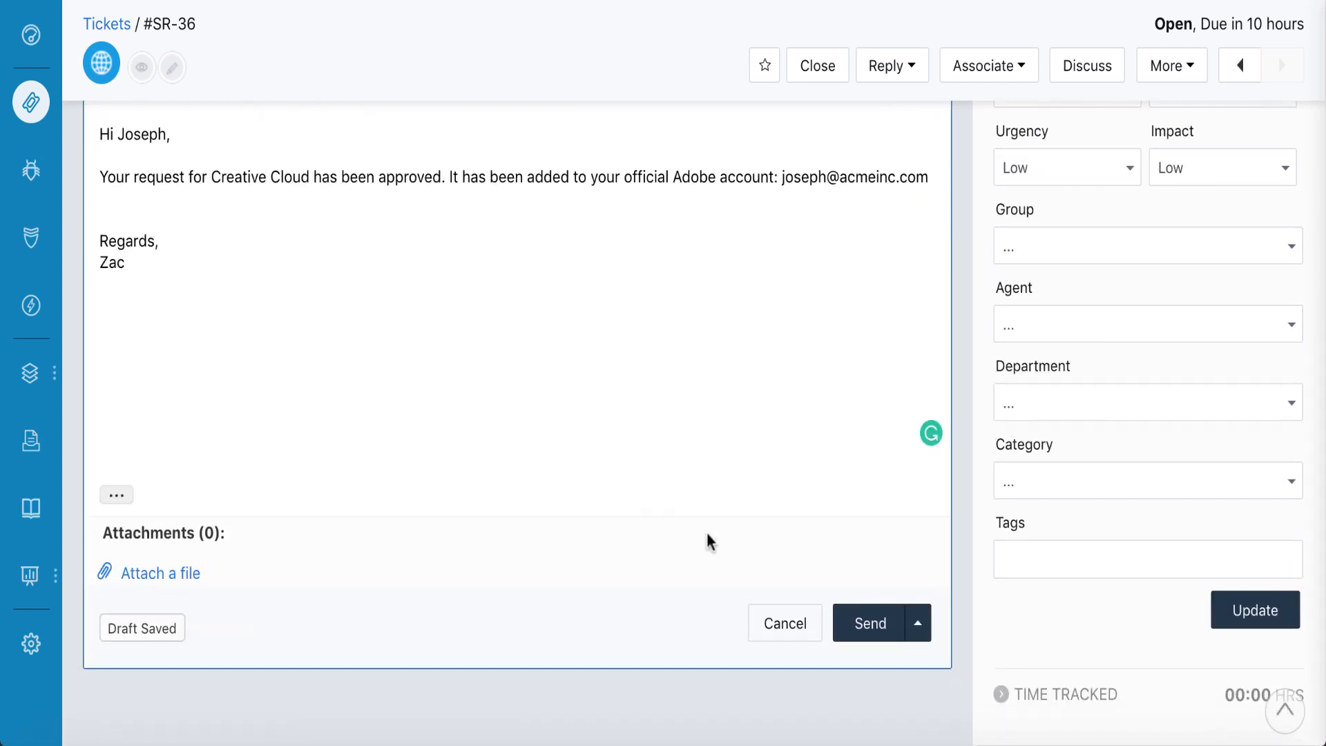
pyautogui.click(868, 623)
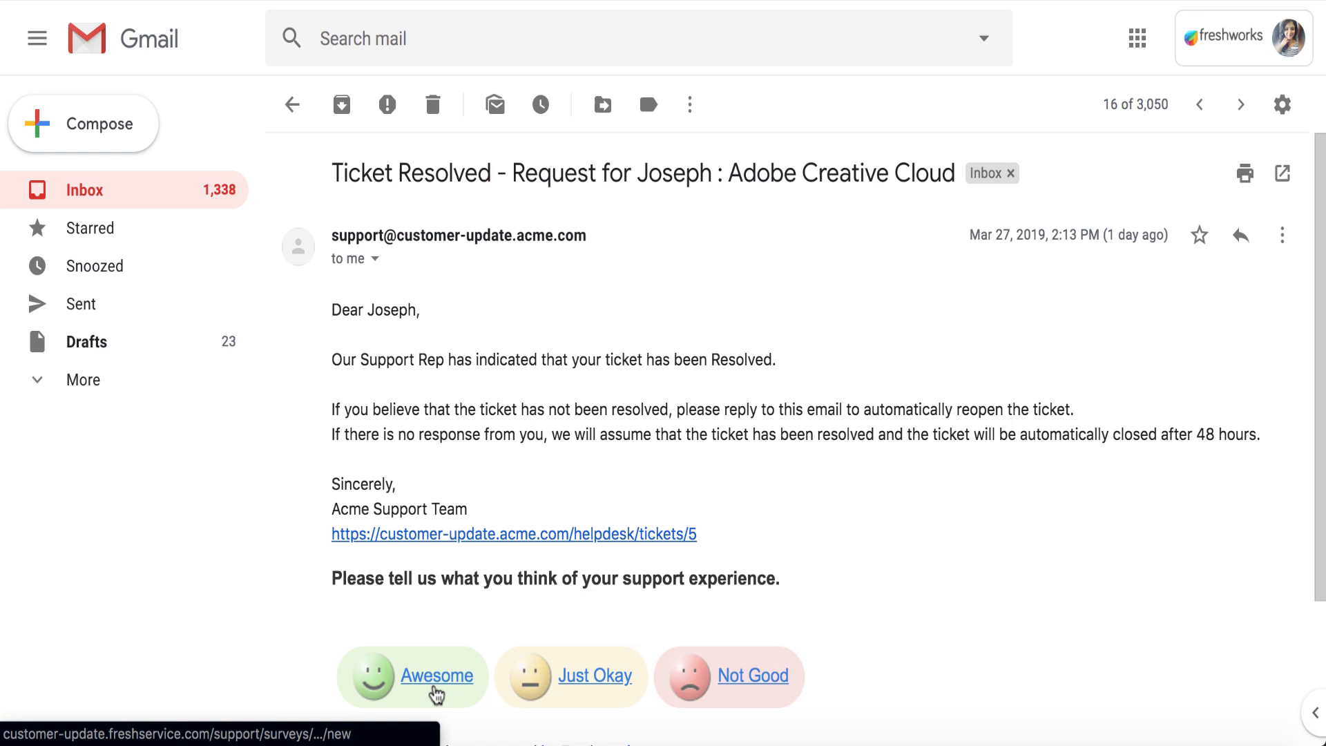
pyautogui.click(436, 675)
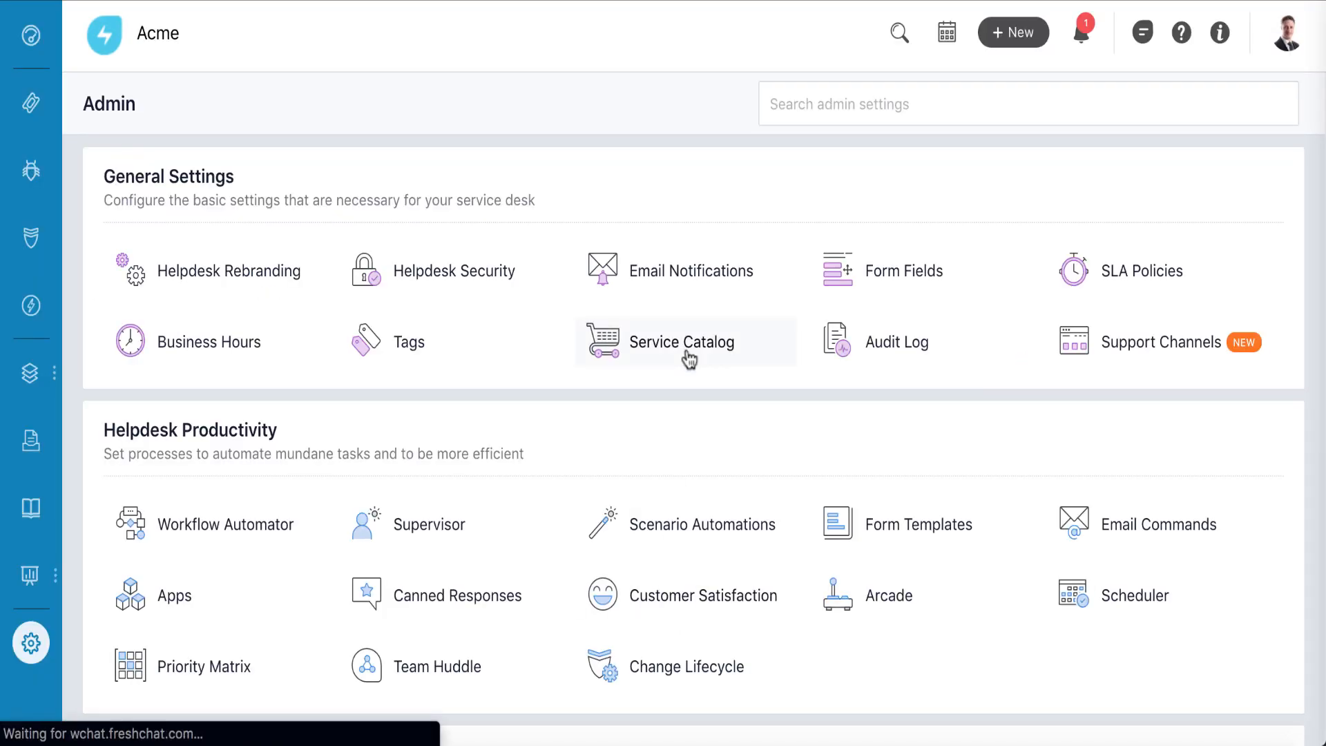
# Step: Add a new Adobe Creative Cloud service item with descriptions and a cost of 599
pyautogui.click(680, 341)
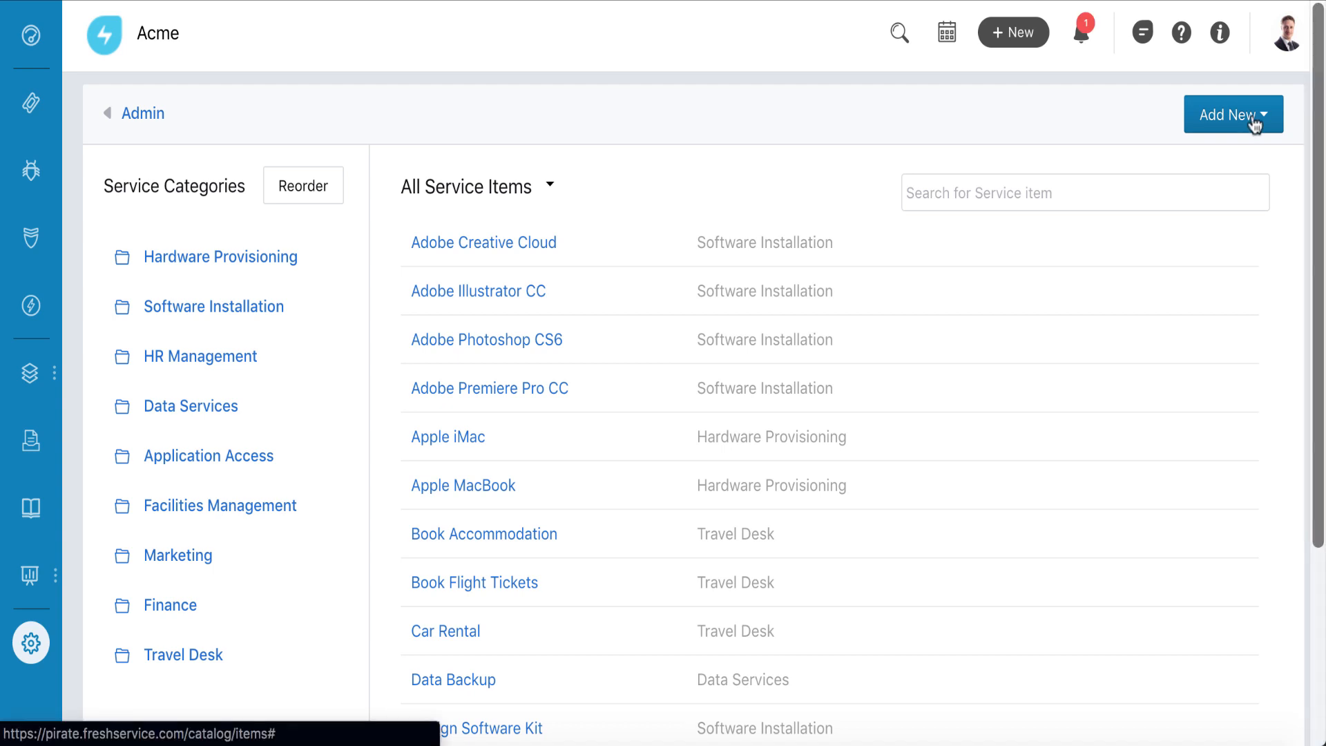
pyautogui.click(484, 243)
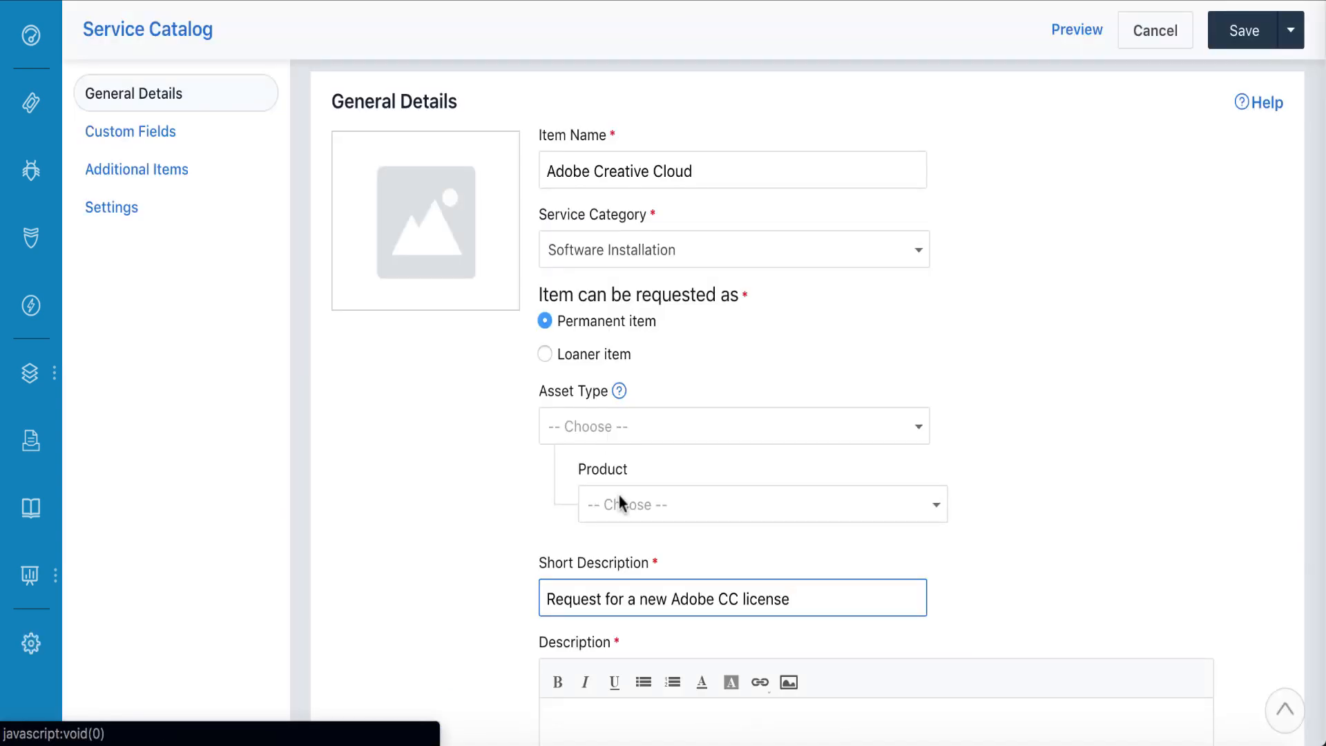
pyautogui.scroll(-3)
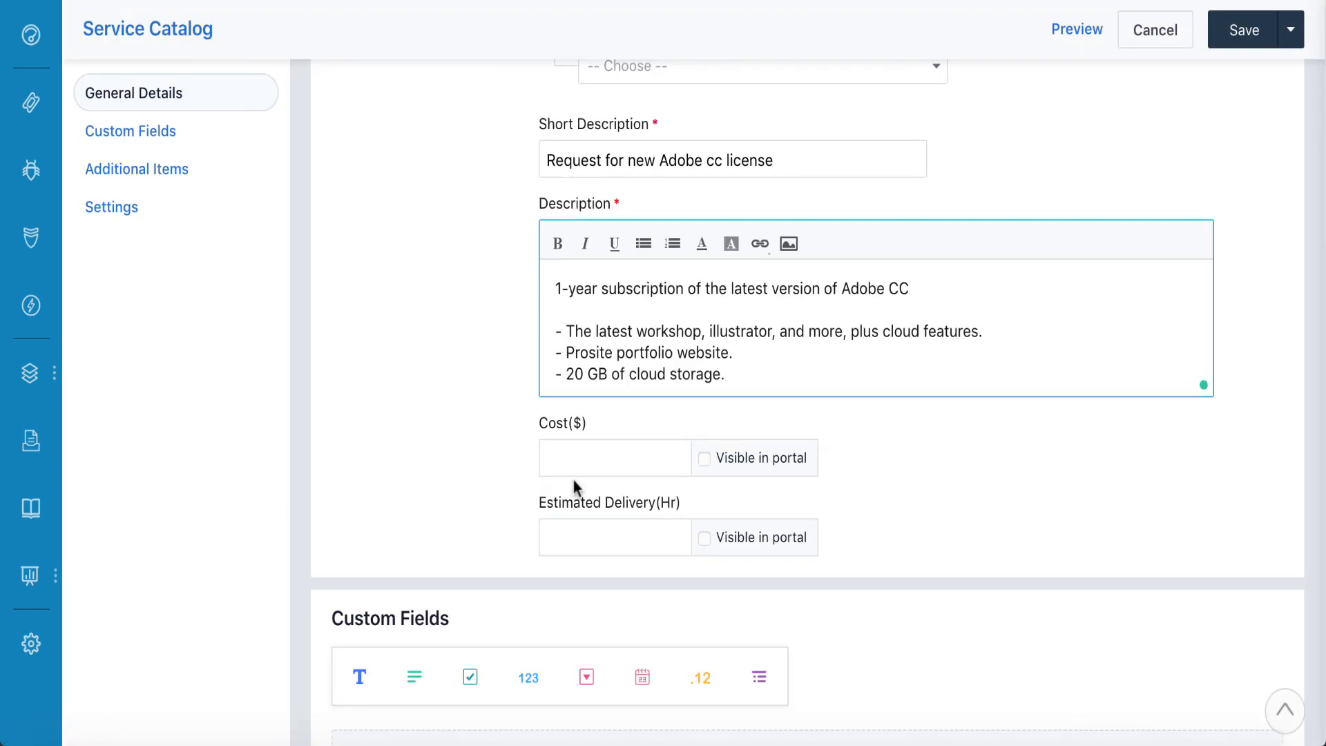
pyautogui.write('599')
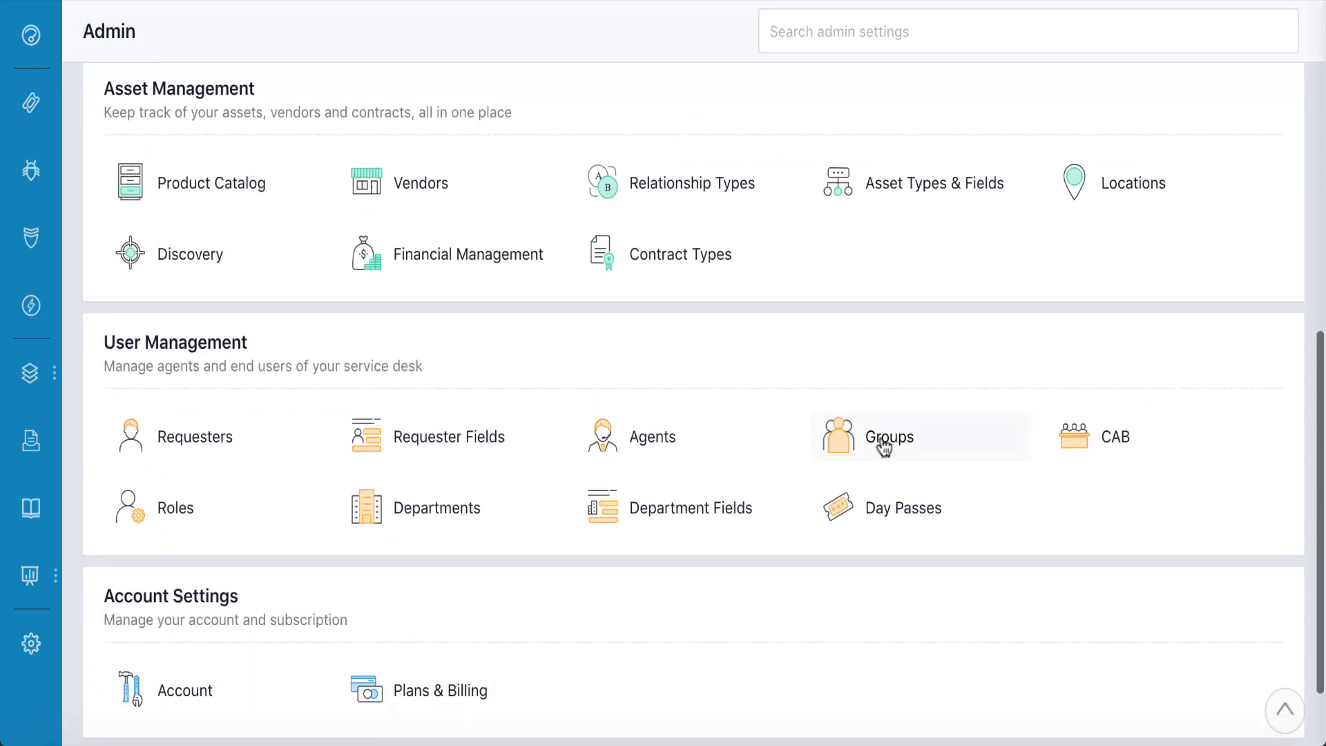
# Step: Review requester groups and email notification settings, then return to the admin overview
pyautogui.click(888, 438)
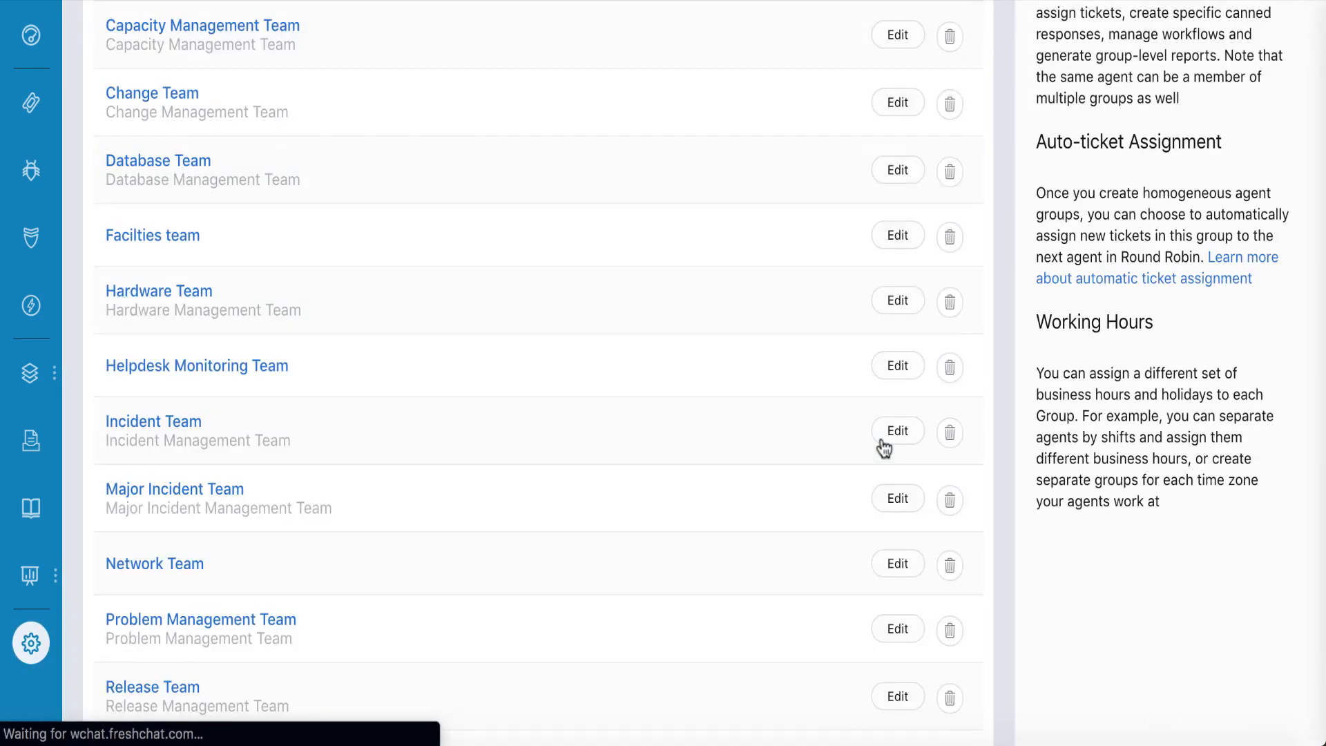
pyautogui.click(319, 189)
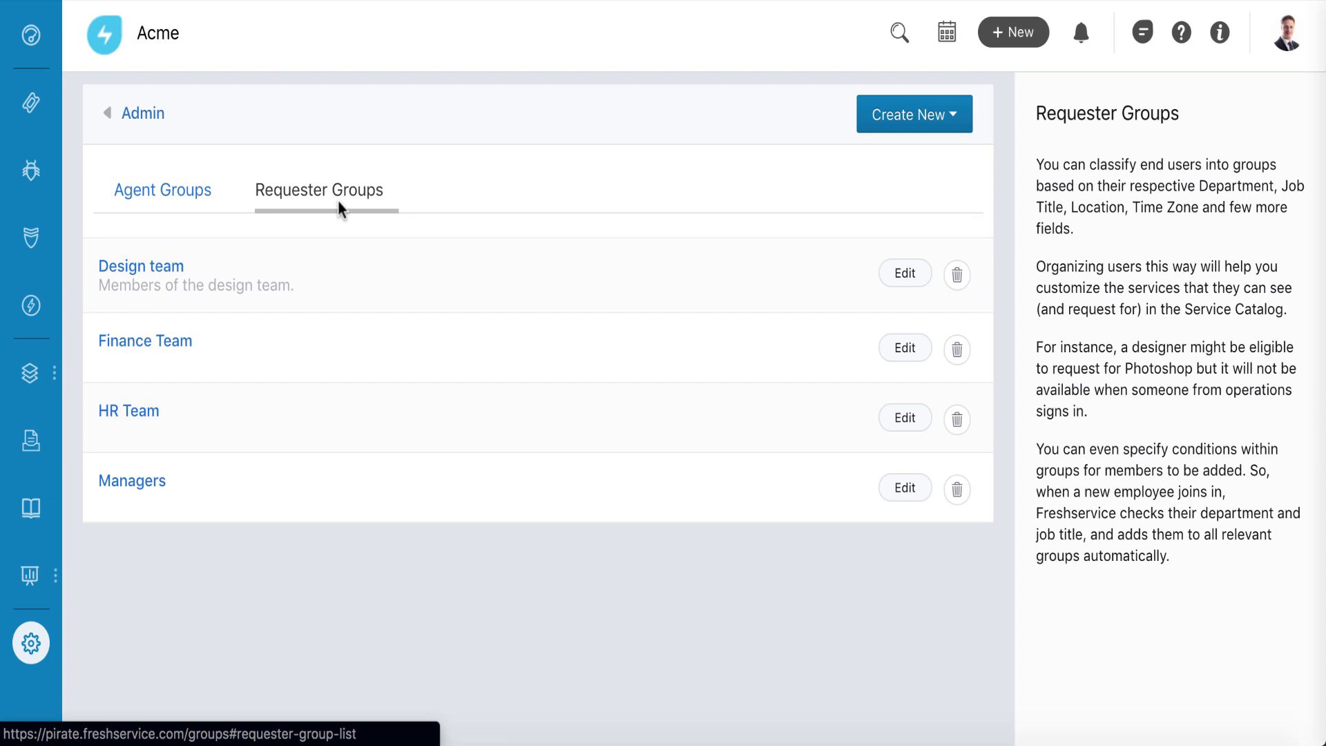
pyautogui.click(903, 273)
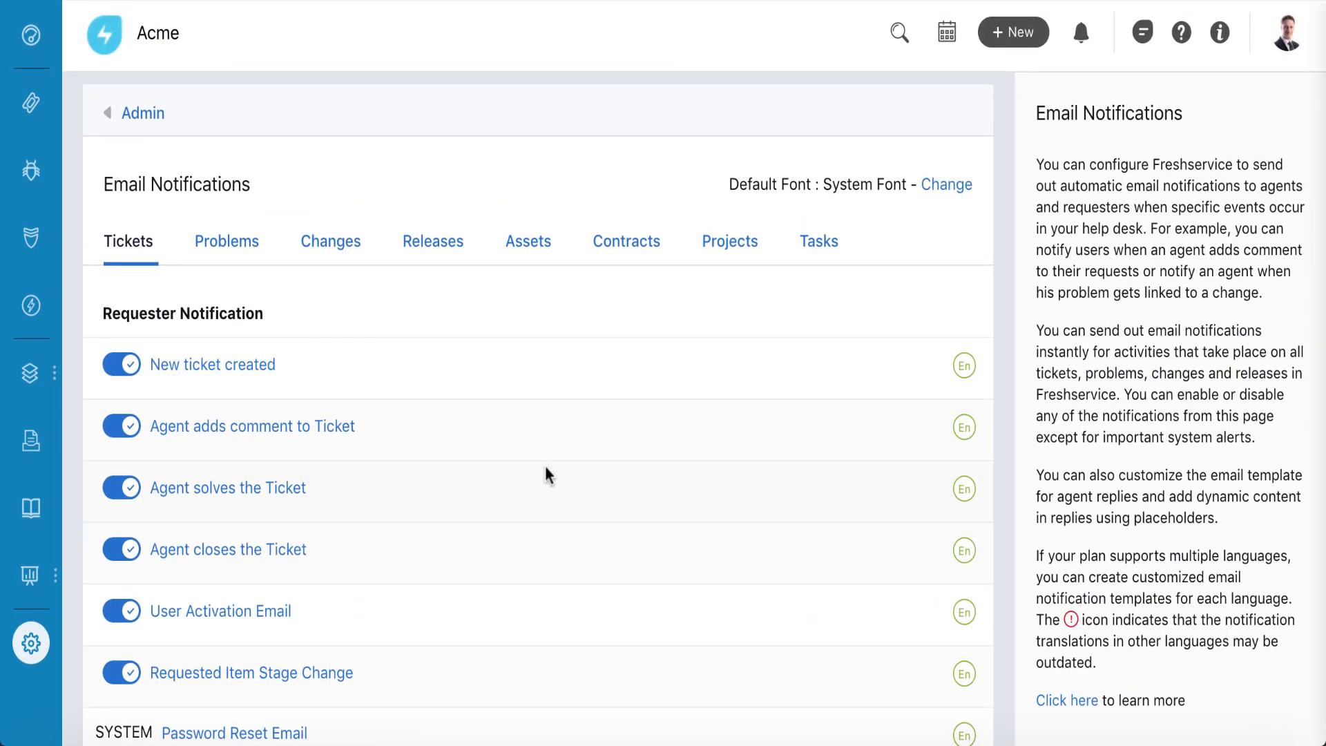
pyautogui.click(213, 365)
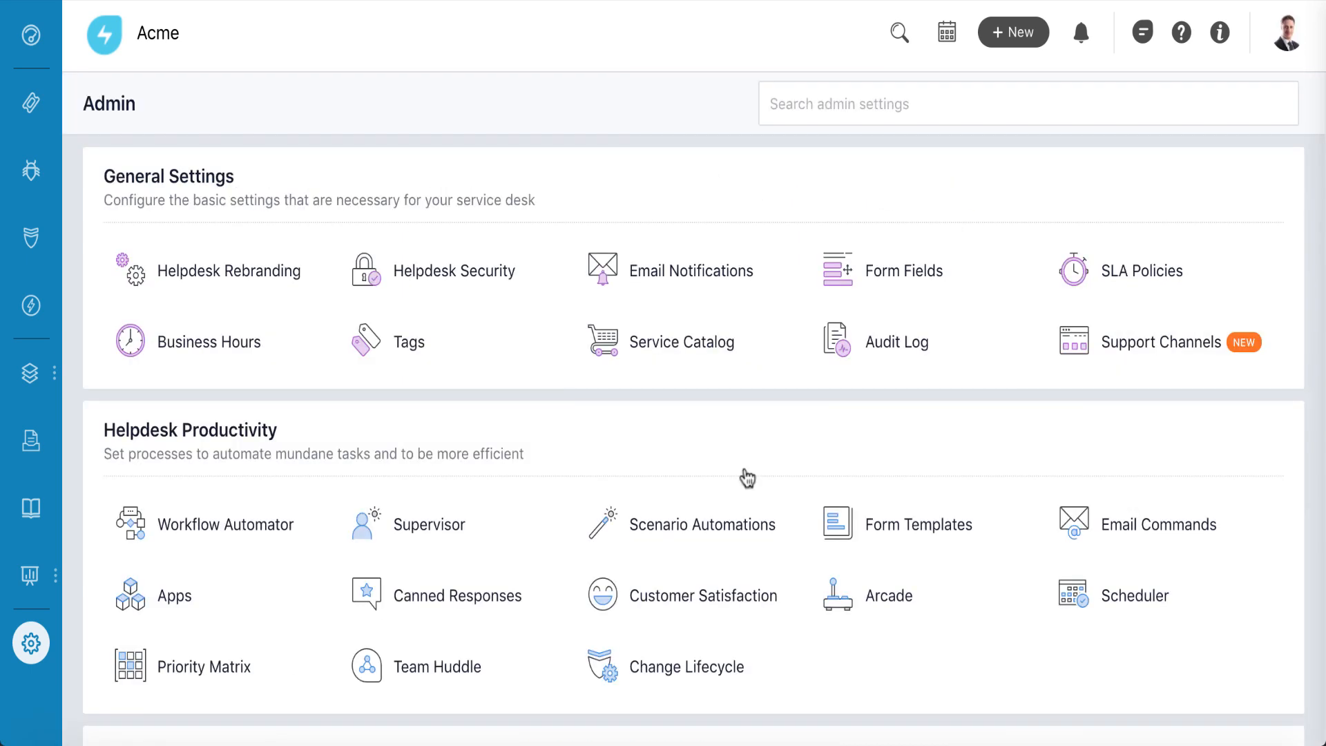
pyautogui.click(224, 524)
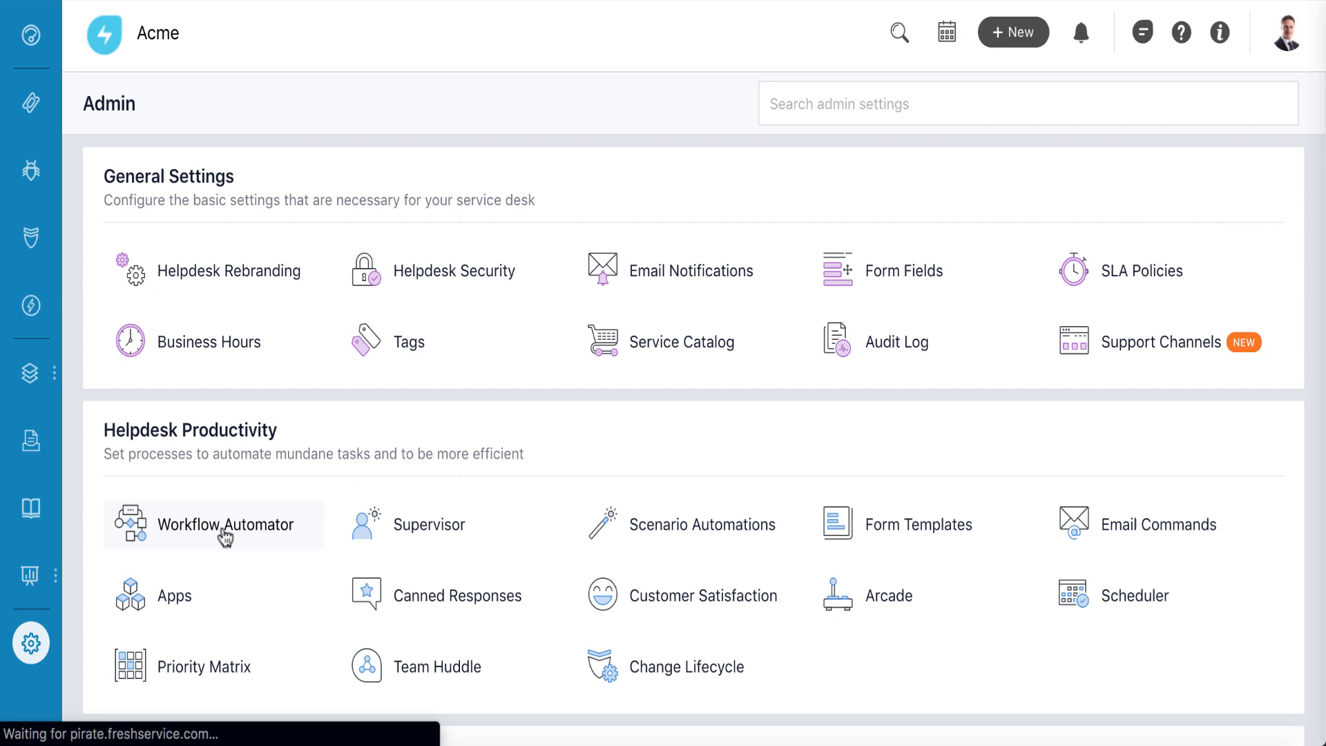
pyautogui.click(225, 523)
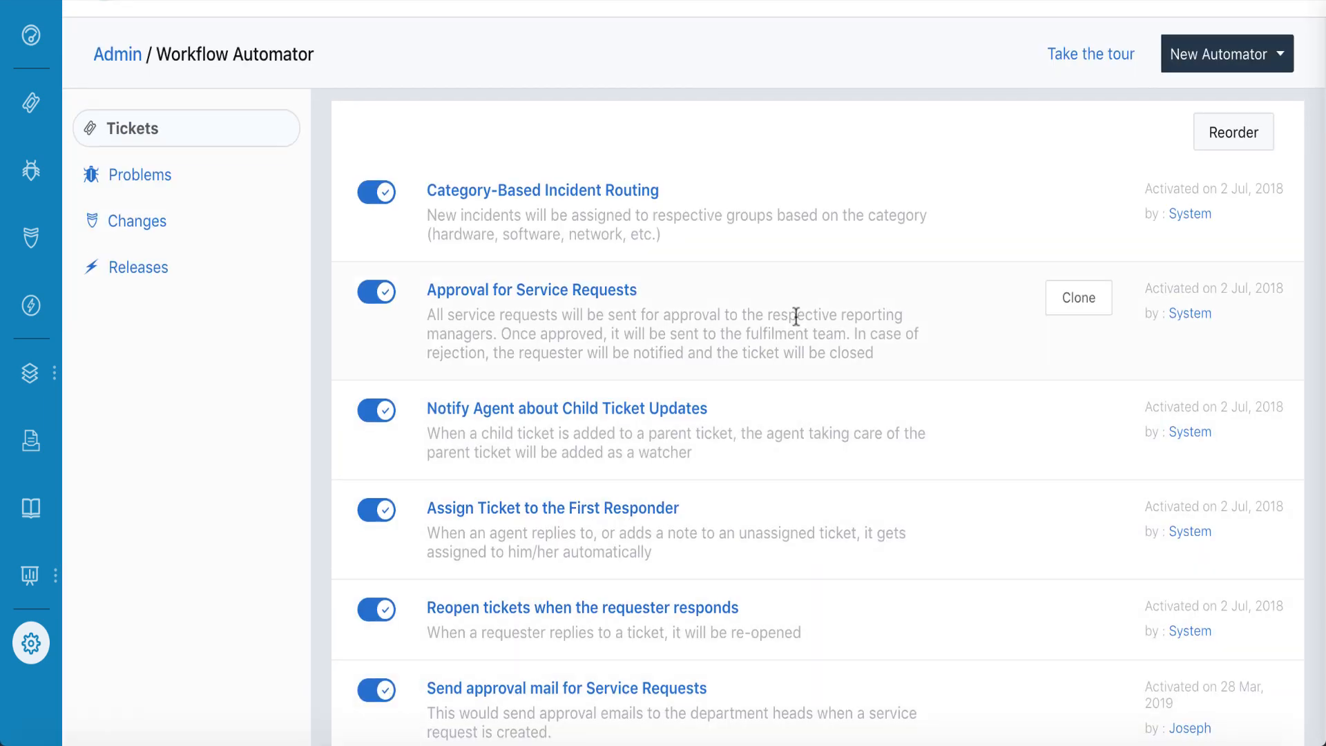
pyautogui.moveTo(31, 640)
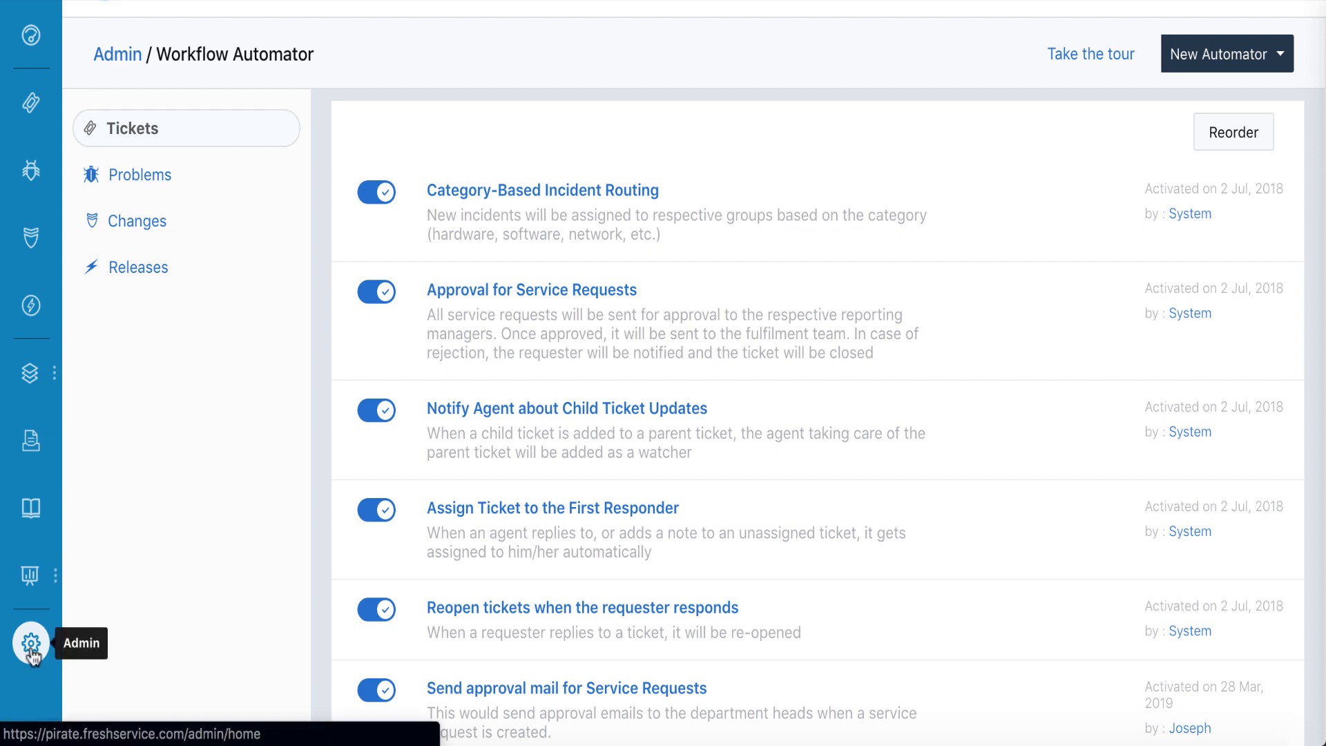
pyautogui.click(31, 641)
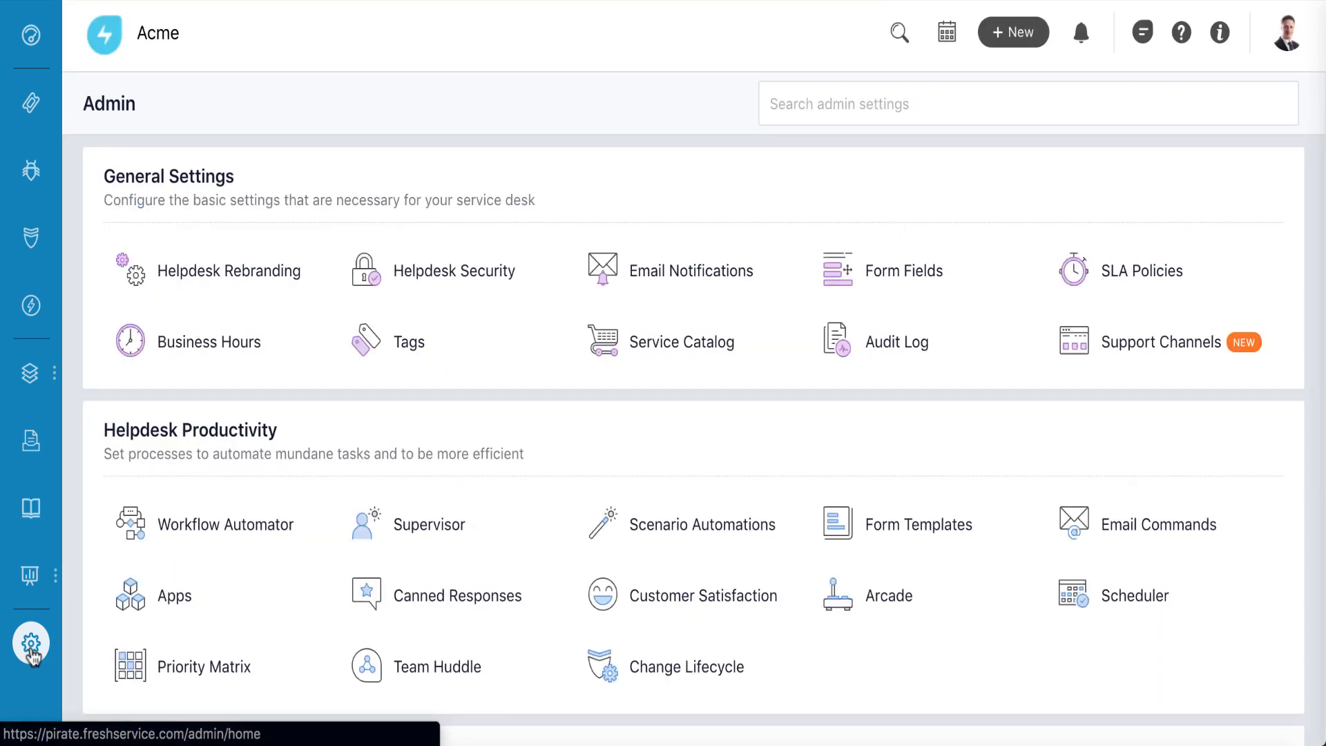
# Step: Enable Automatic Ticket Assignment for the Service Request Fulfillment Team and update the group
pyautogui.scroll(-3)
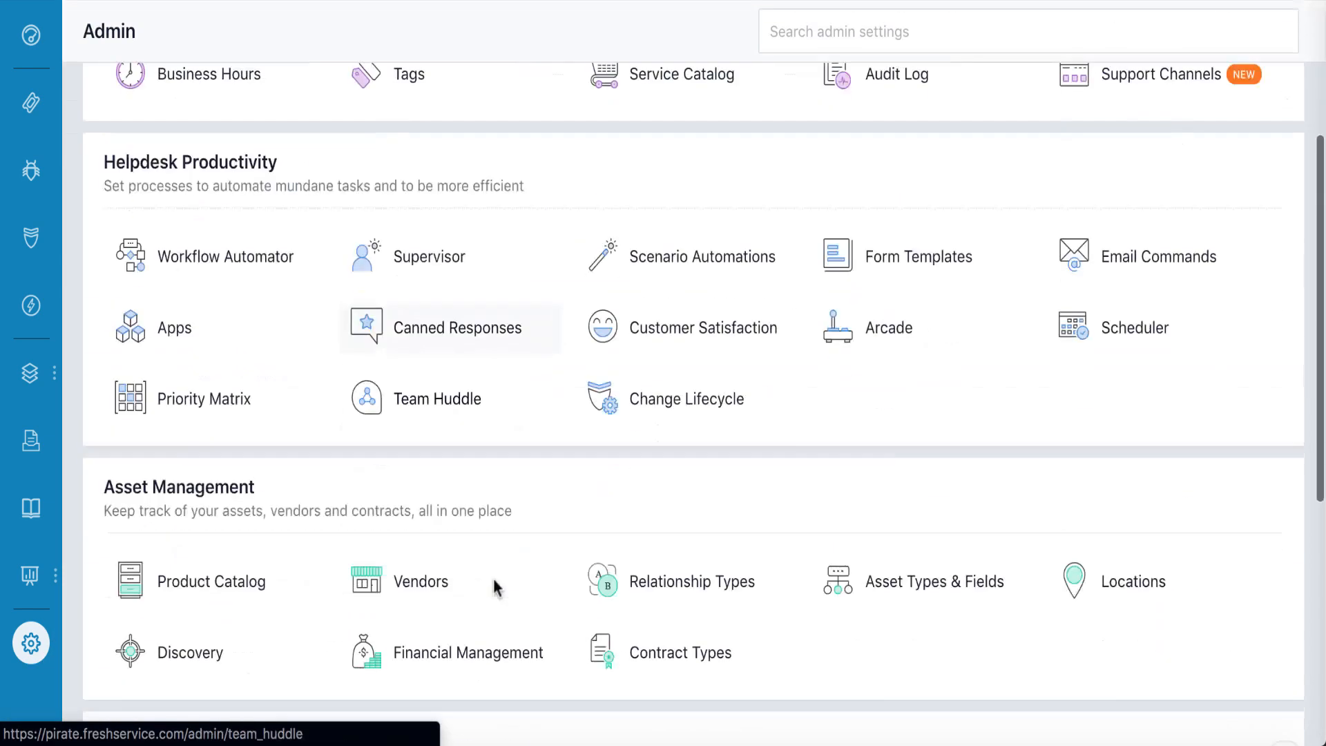
pyautogui.scroll(-3)
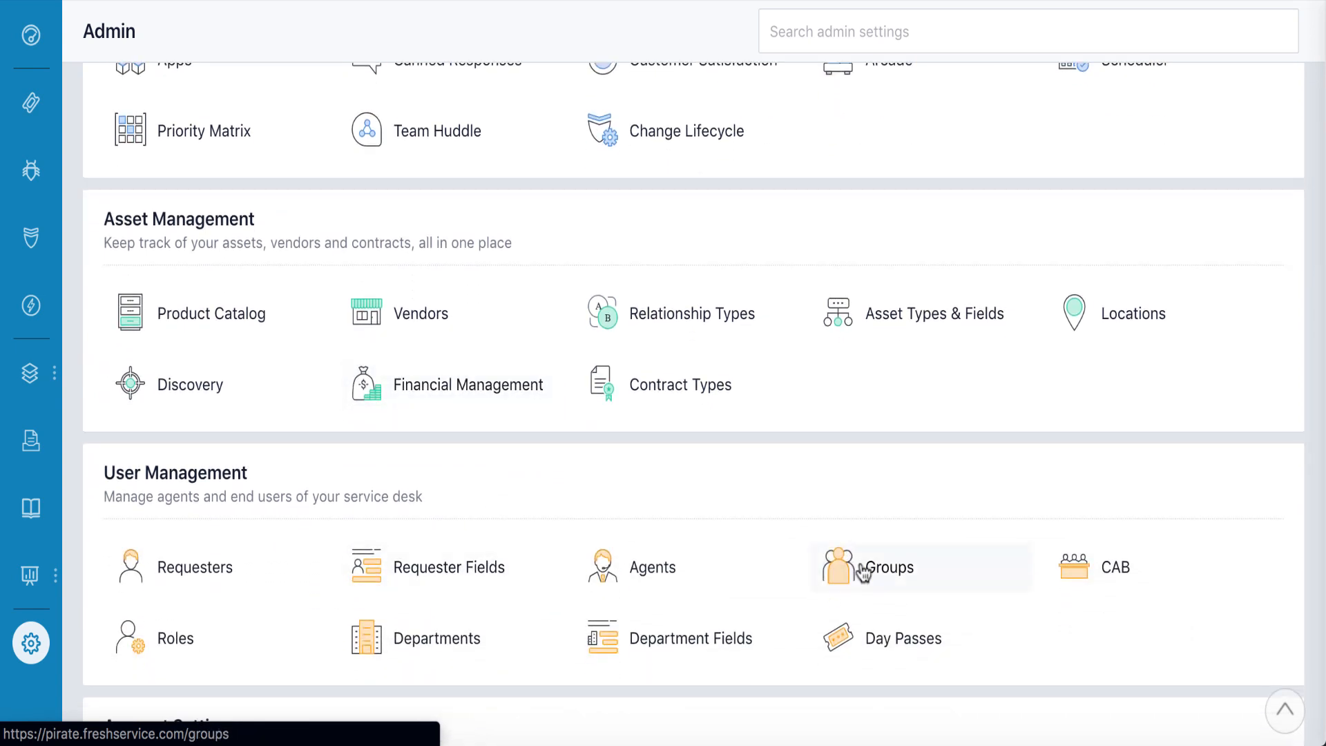
pyautogui.click(888, 567)
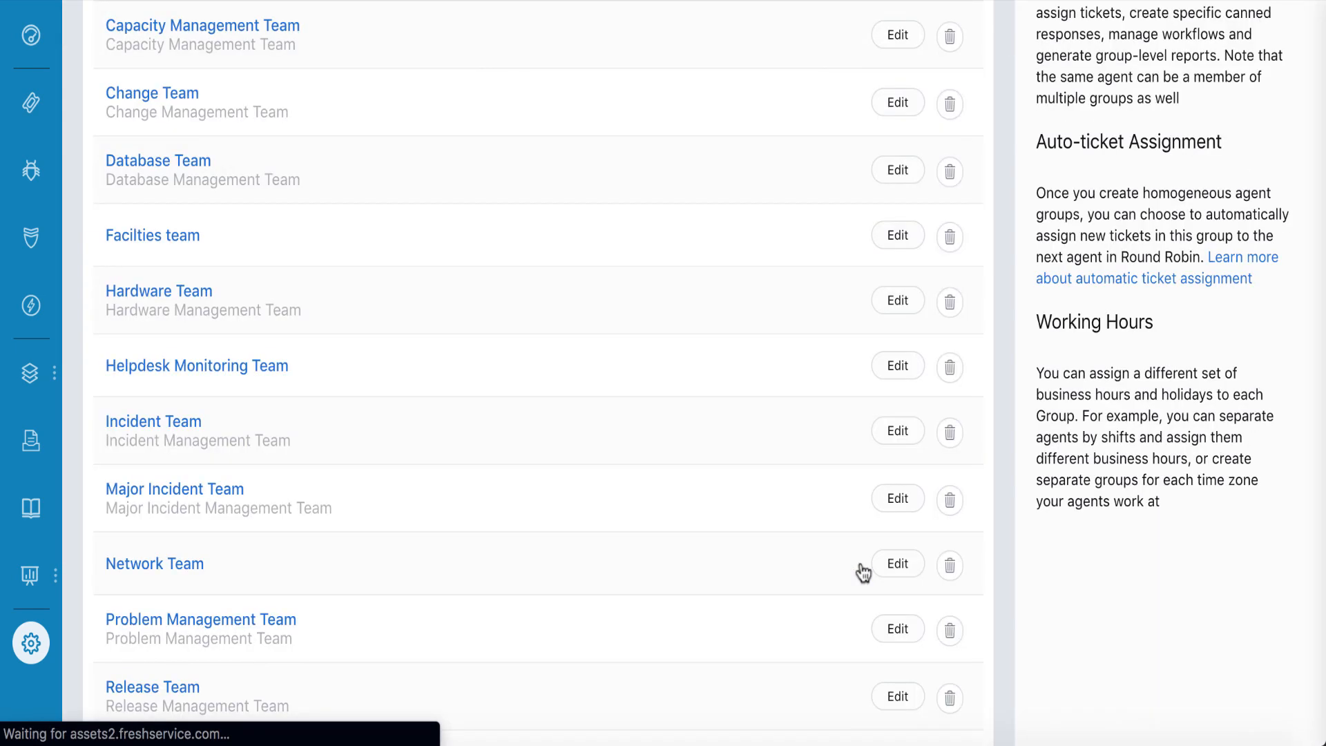
pyautogui.scroll(3)
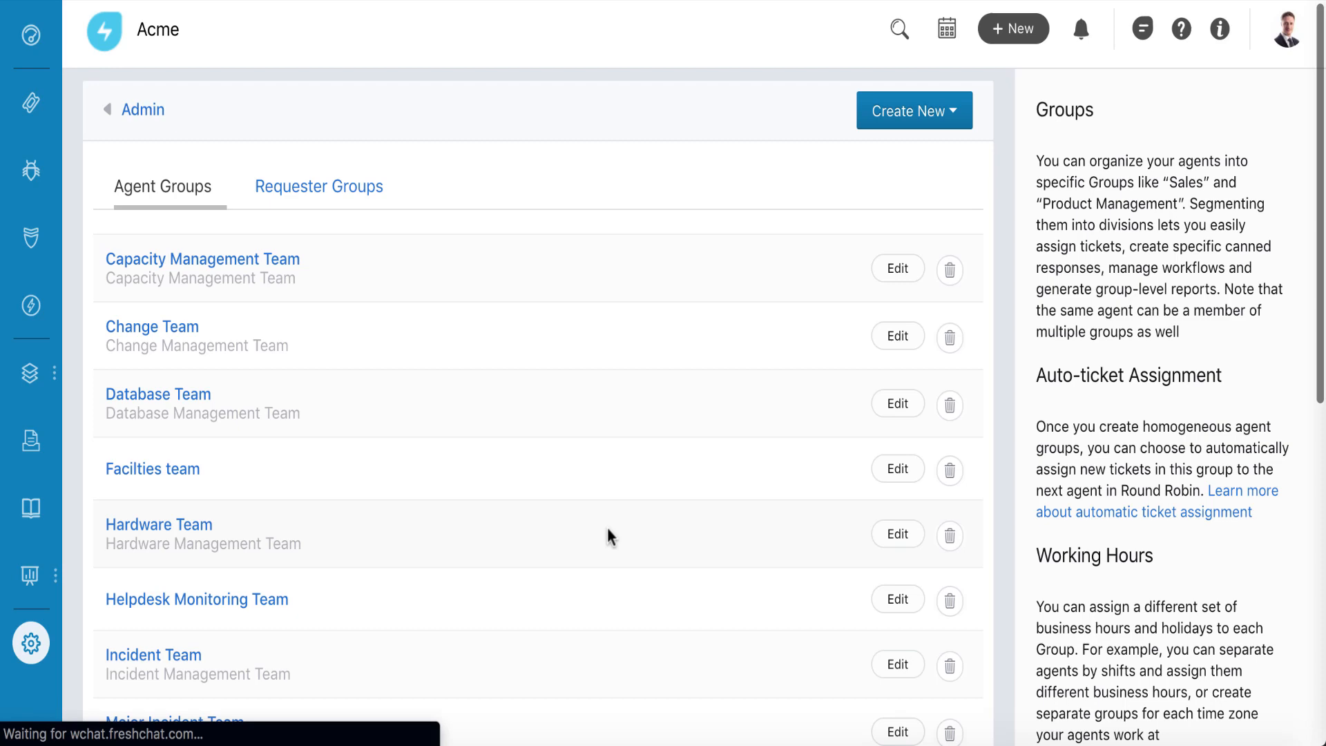
pyautogui.scroll(-3)
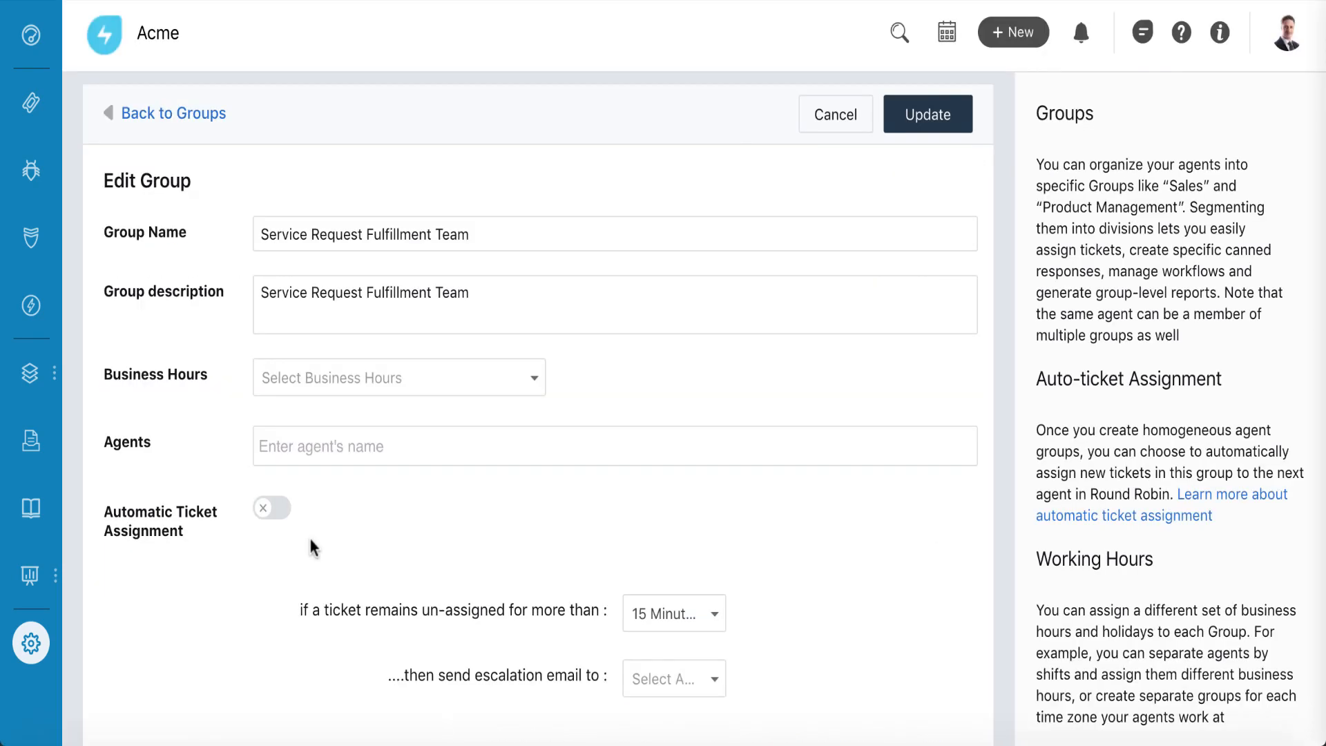
pyautogui.click(272, 508)
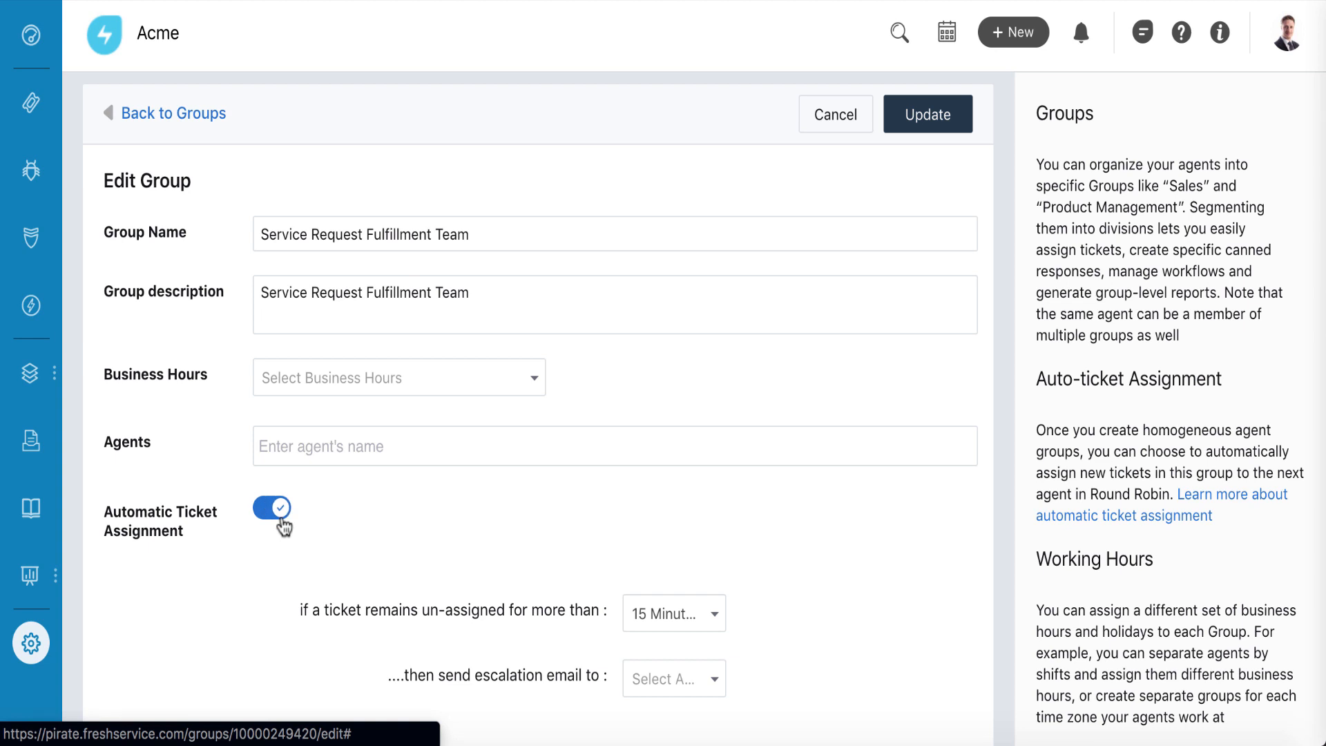
pyautogui.click(926, 115)
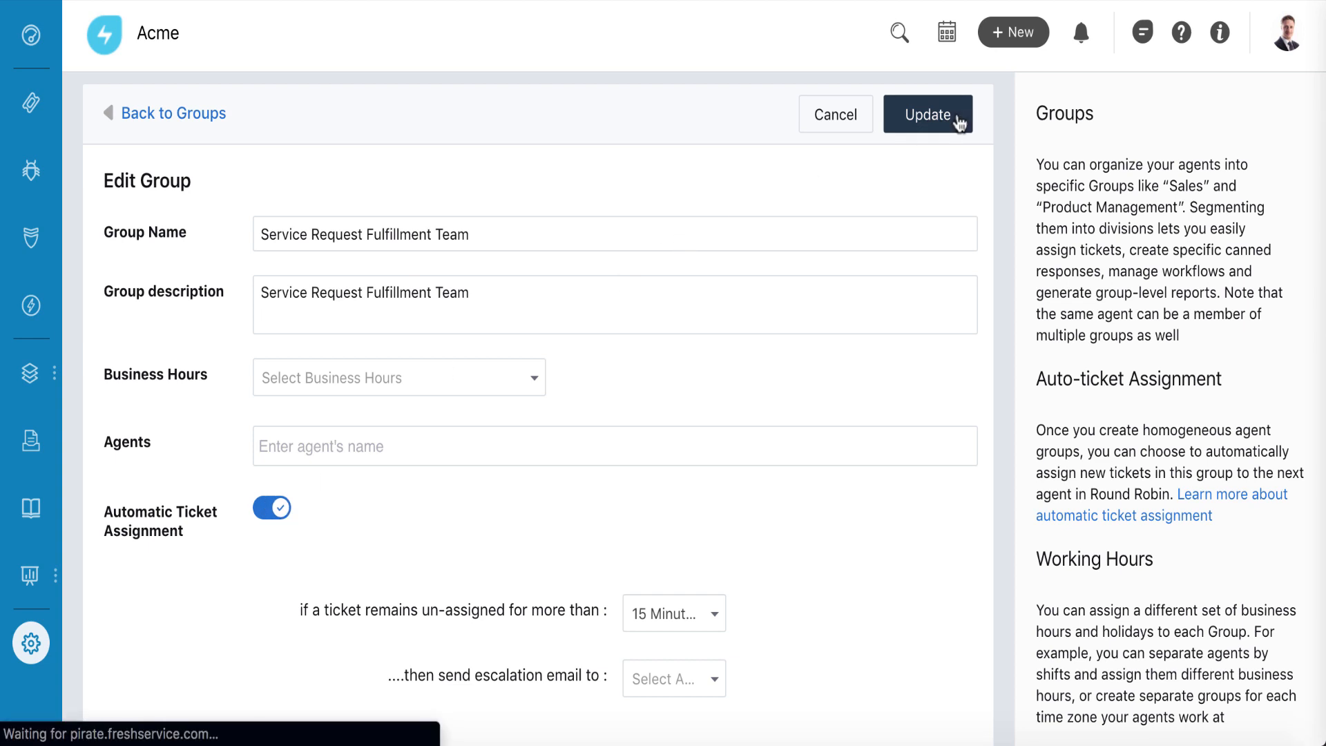
pyautogui.click(928, 114)
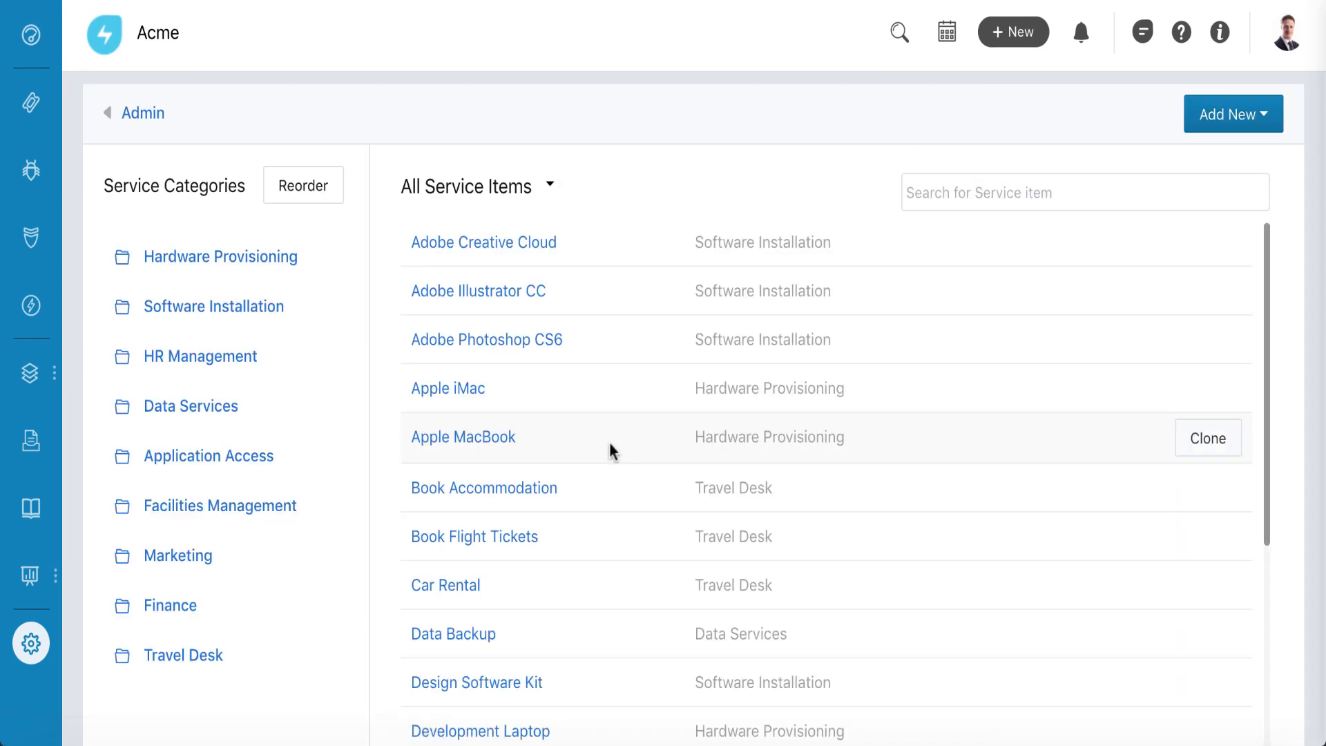
pyautogui.moveTo(526, 305)
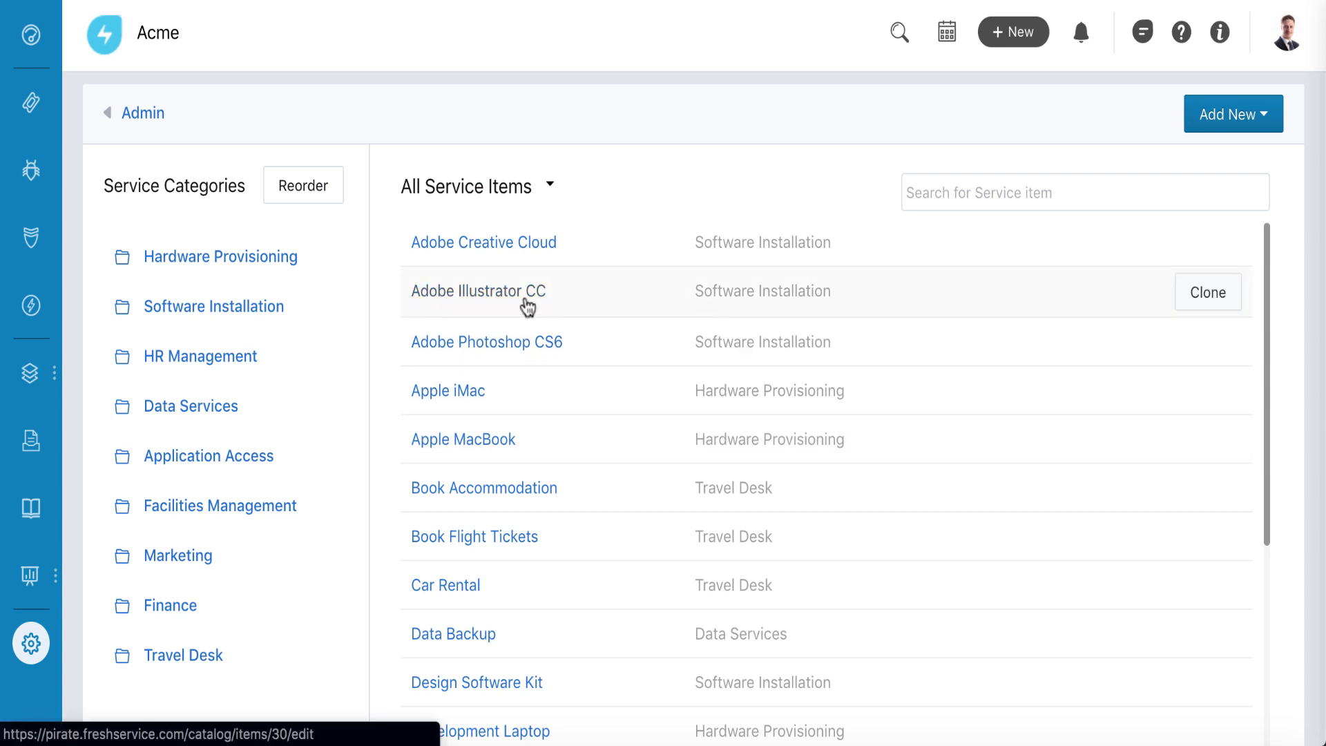
# Step: Delete the Adobe Illustrator CC service item and confirm
pyautogui.click(478, 291)
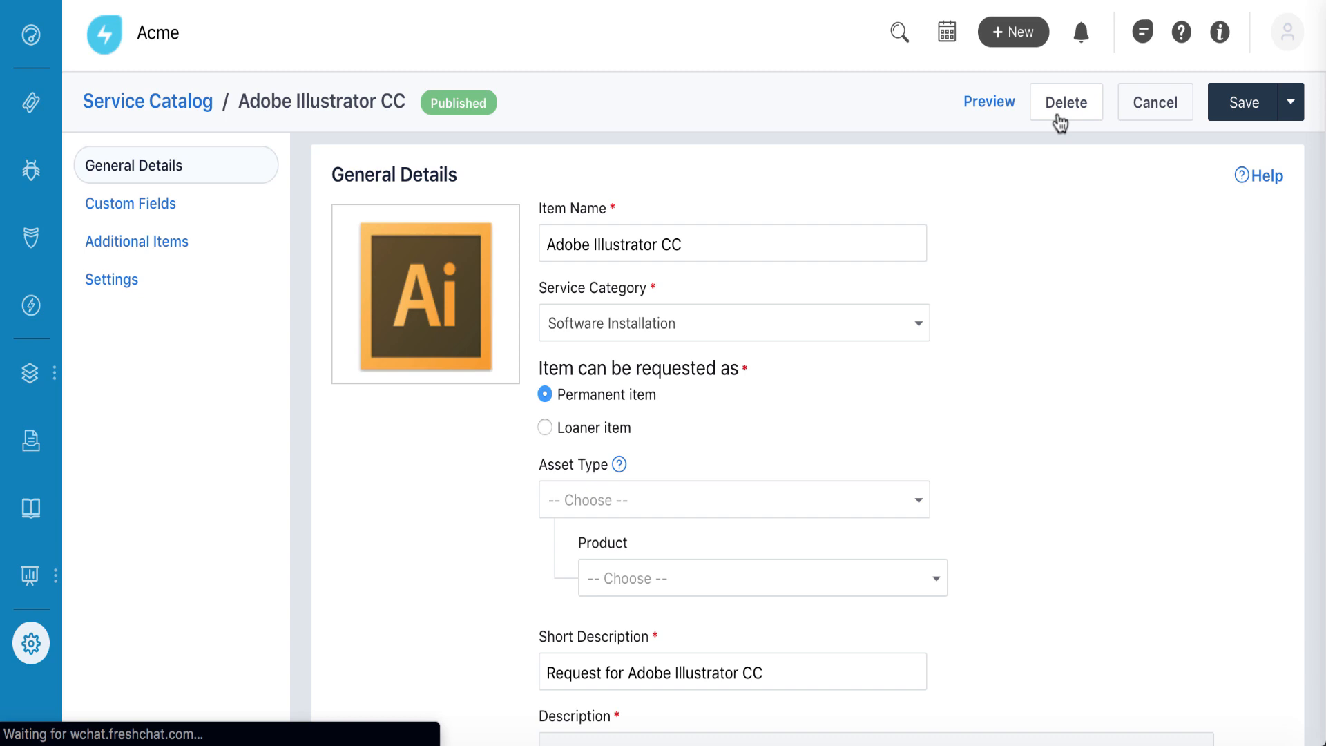
pyautogui.click(1065, 102)
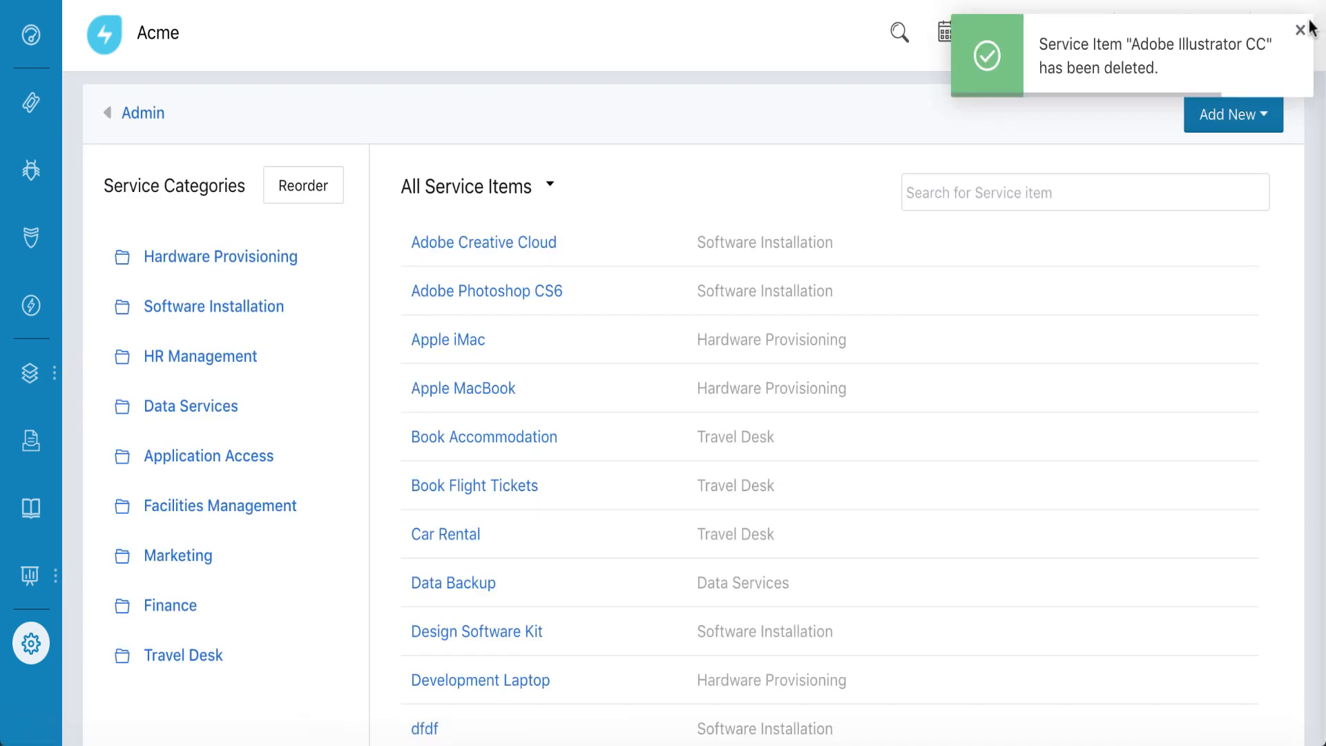